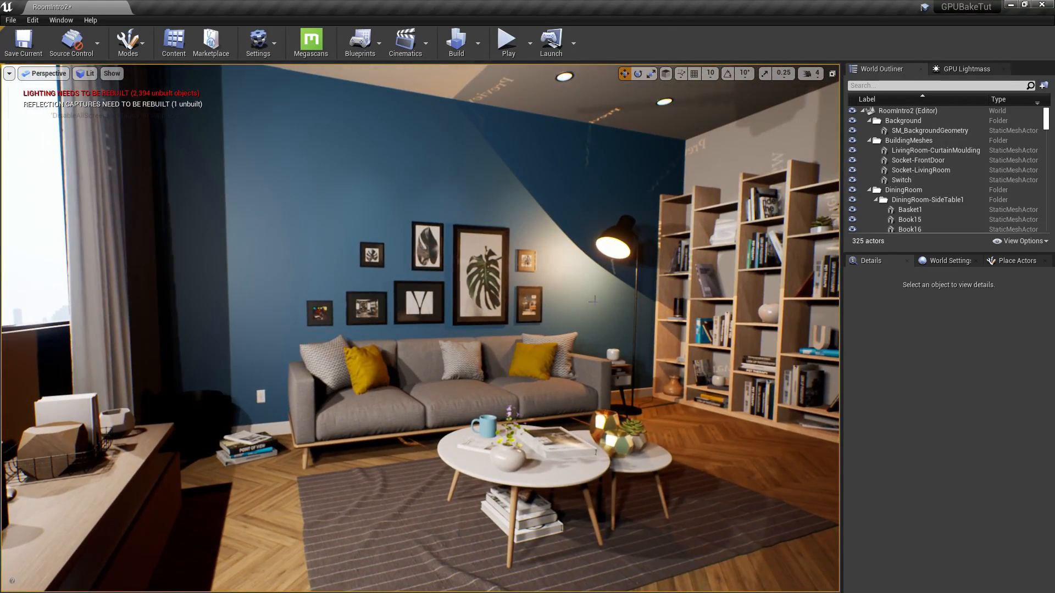
Select the couch, frame the whole sofa and show its overridden lightmap resolution of 512.
click(949, 262)
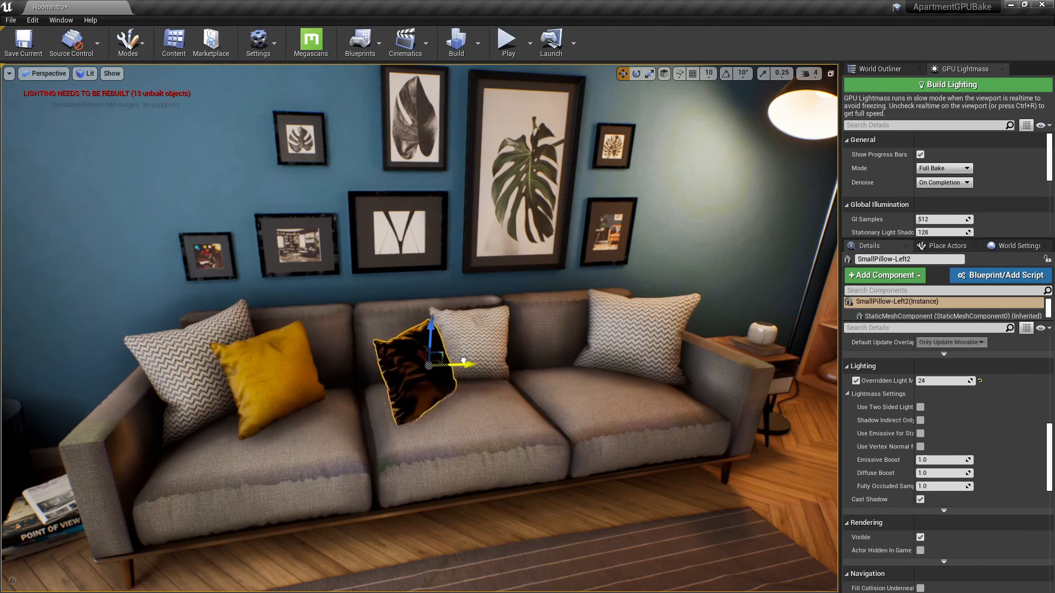
drag(431, 363, 605, 350)
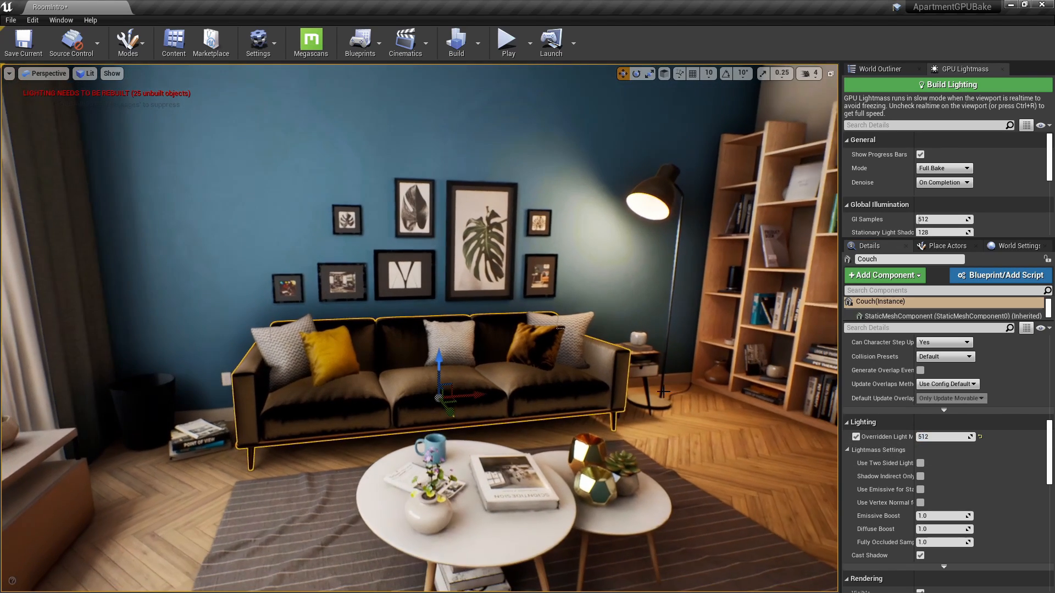
click(456, 40)
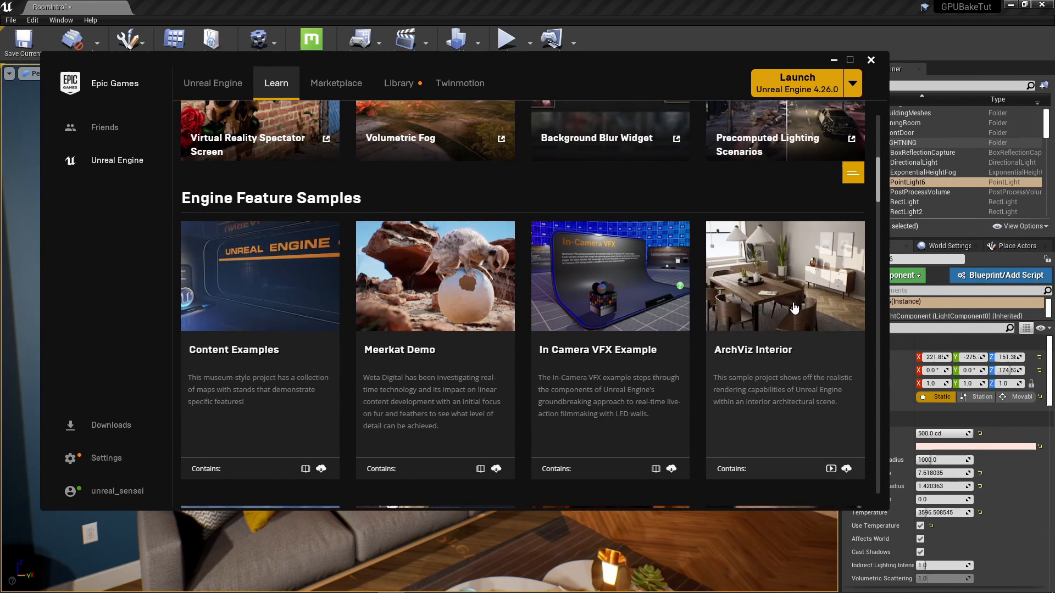
mouse_move(833, 343)
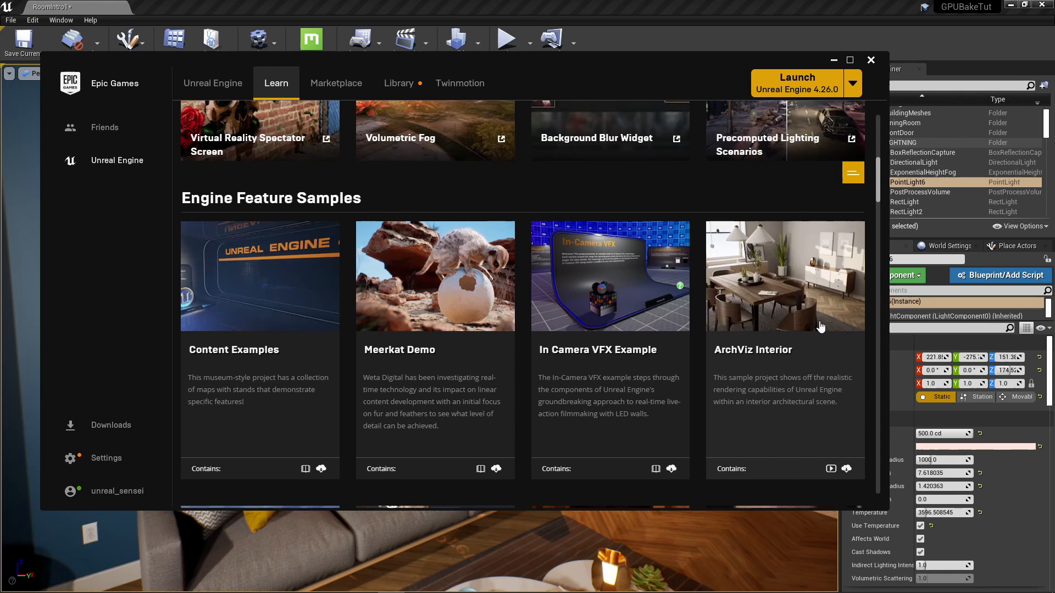
mouse_move(811, 323)
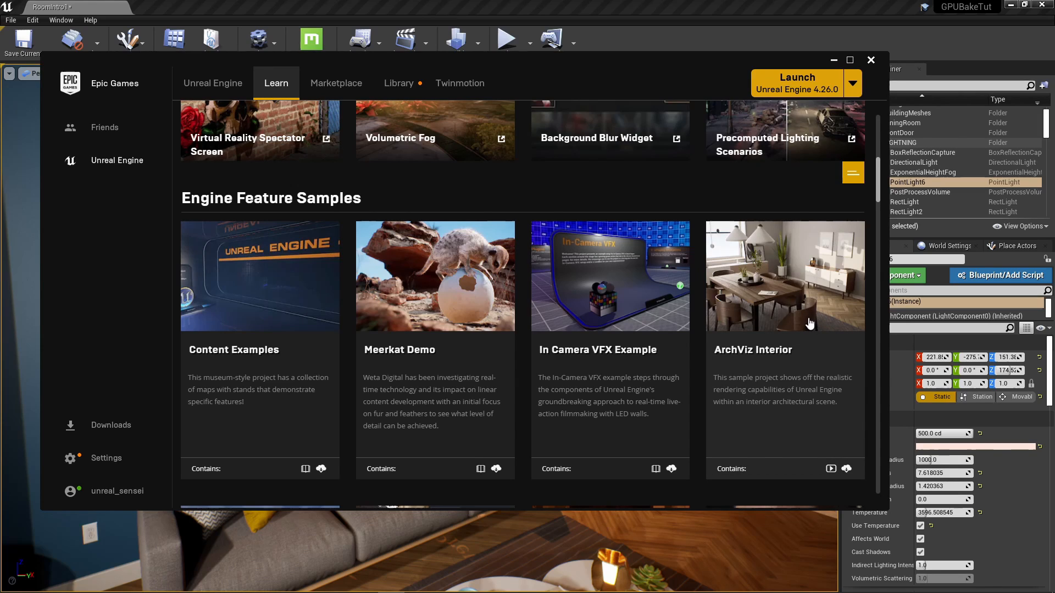
mouse_move(872, 70)
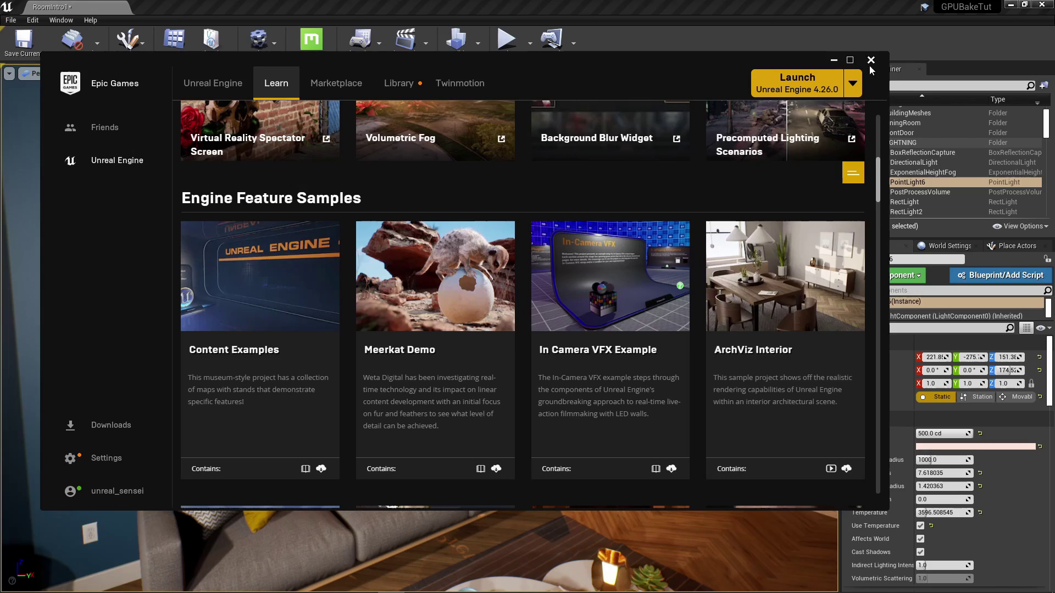
Close the Epic Games Launcher window.
click(871, 60)
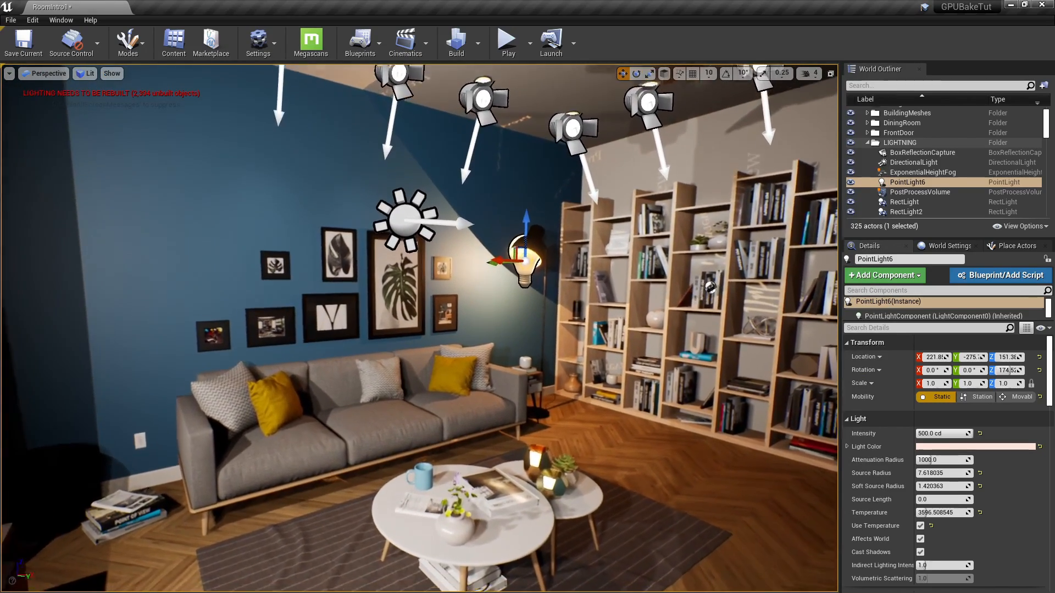
Enable the GPU Lightmass plugin from the Plugins browser, searching 'gpu'.
click(260, 41)
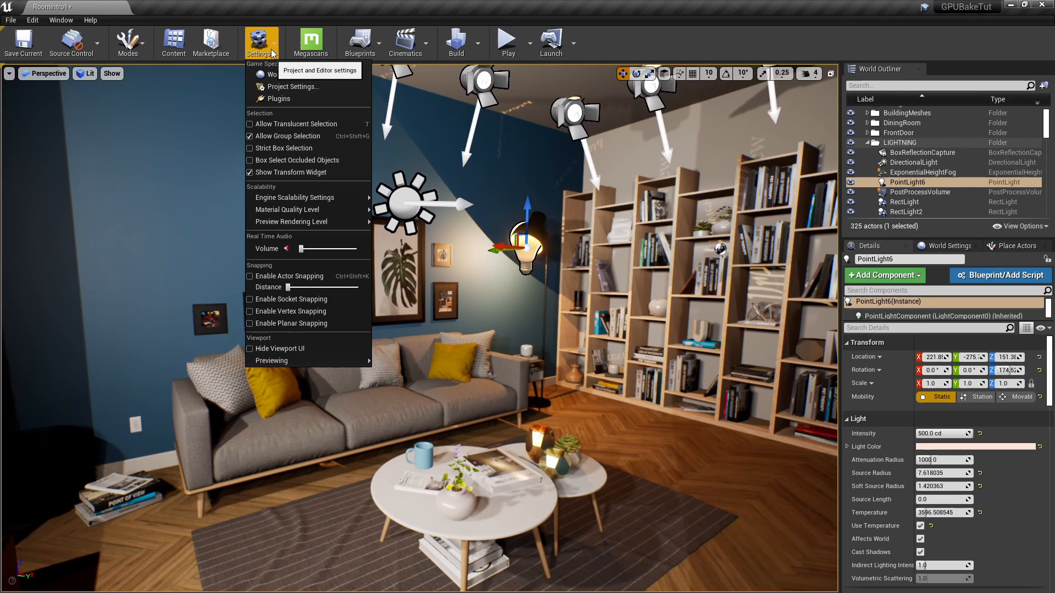
click(279, 99)
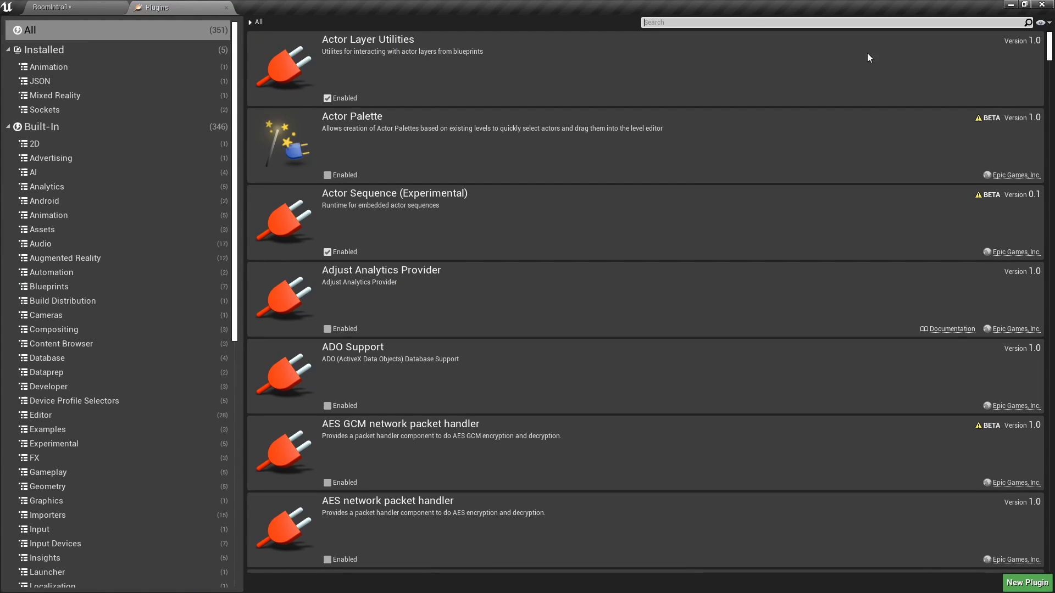
text(gpu)
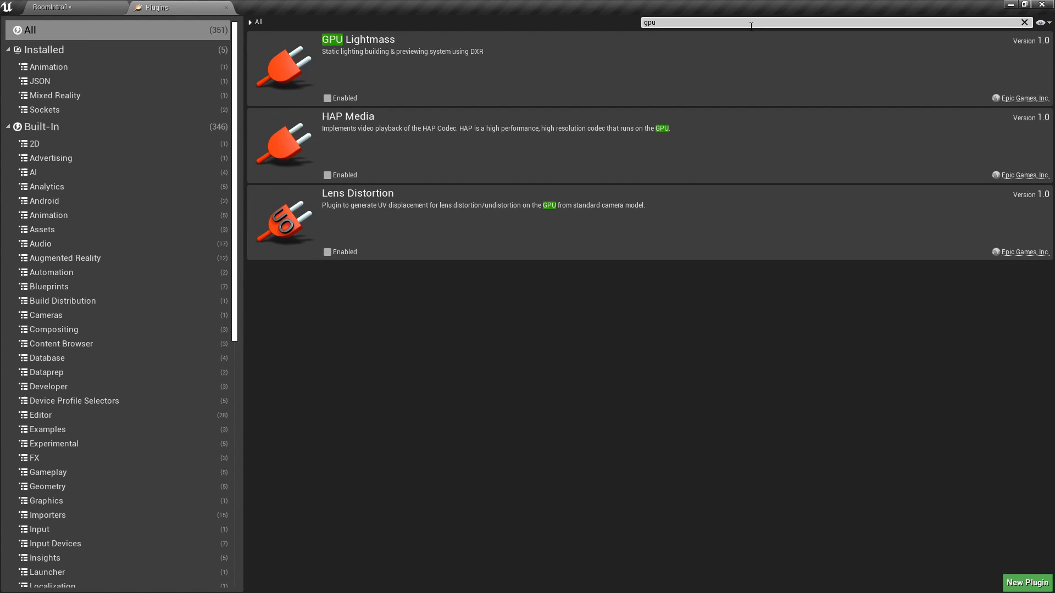
mouse_move(327, 102)
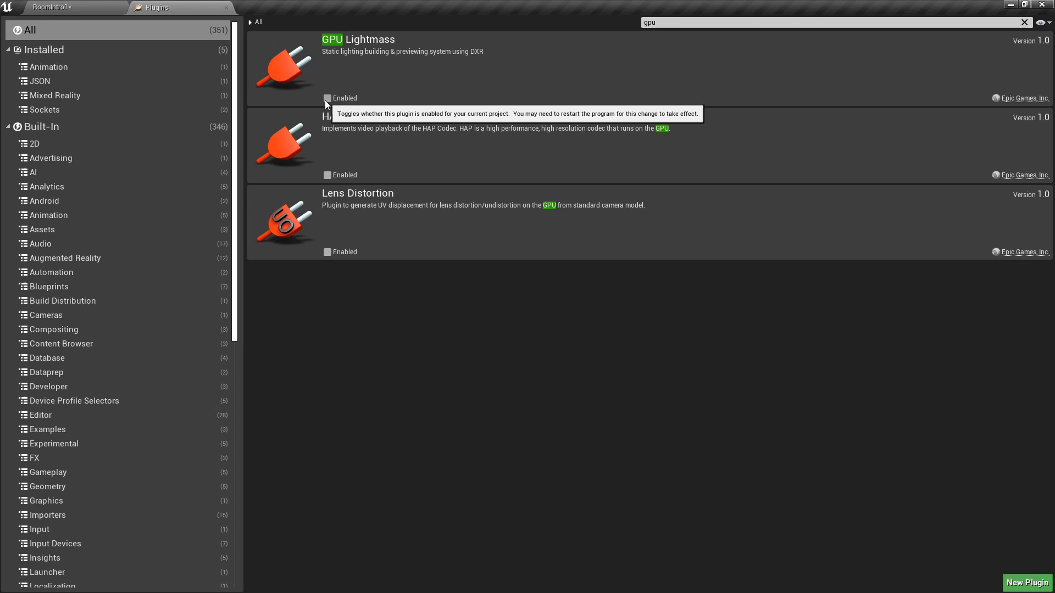
click(327, 98)
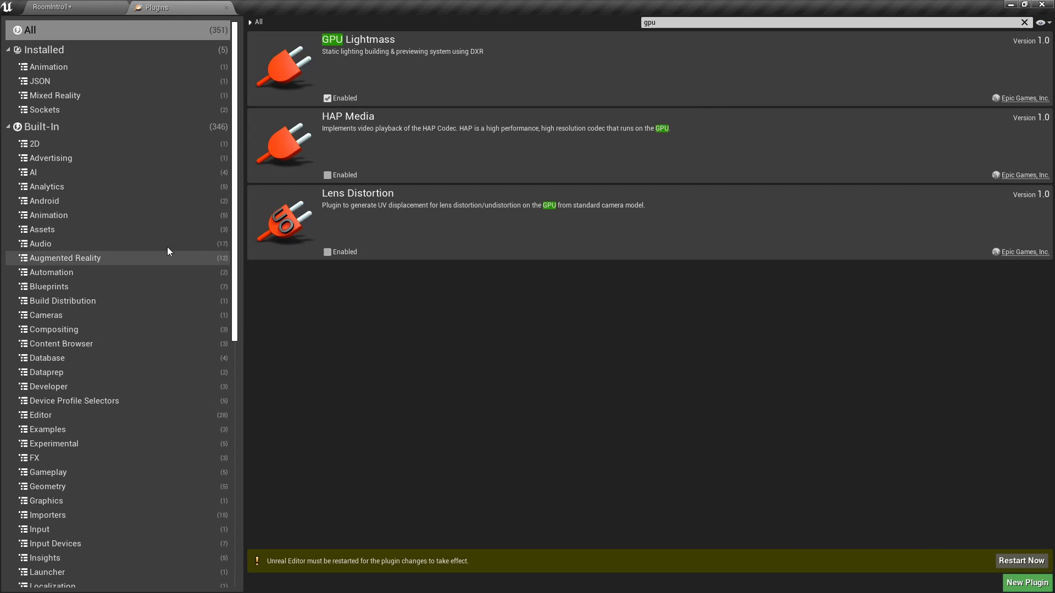
mouse_move(594, 367)
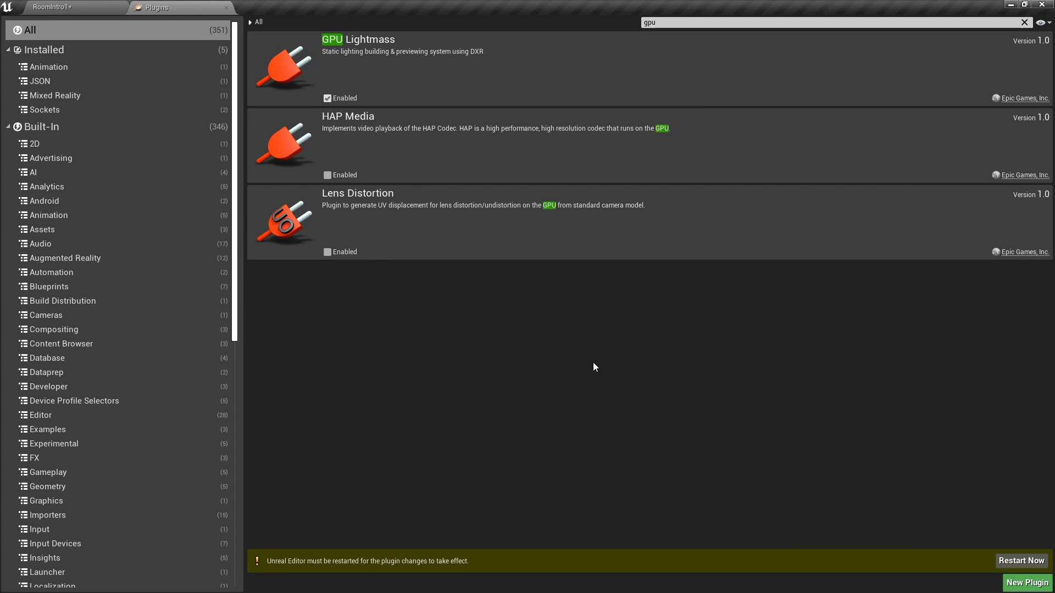
mouse_move(89, 5)
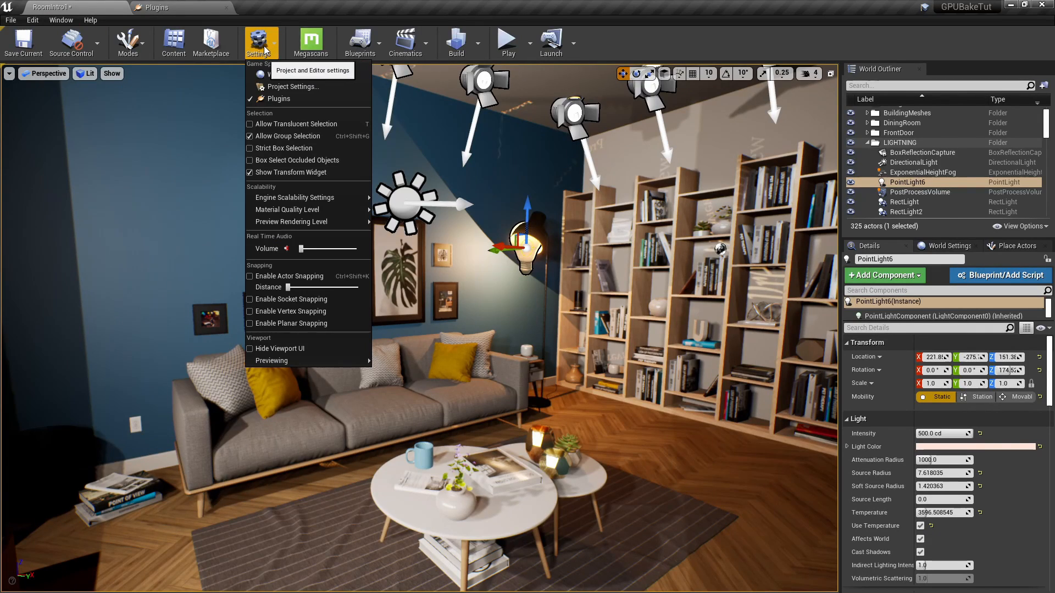
Set the Windows platform's Default RHI to DirectX 12 in Project Settings.
click(292, 86)
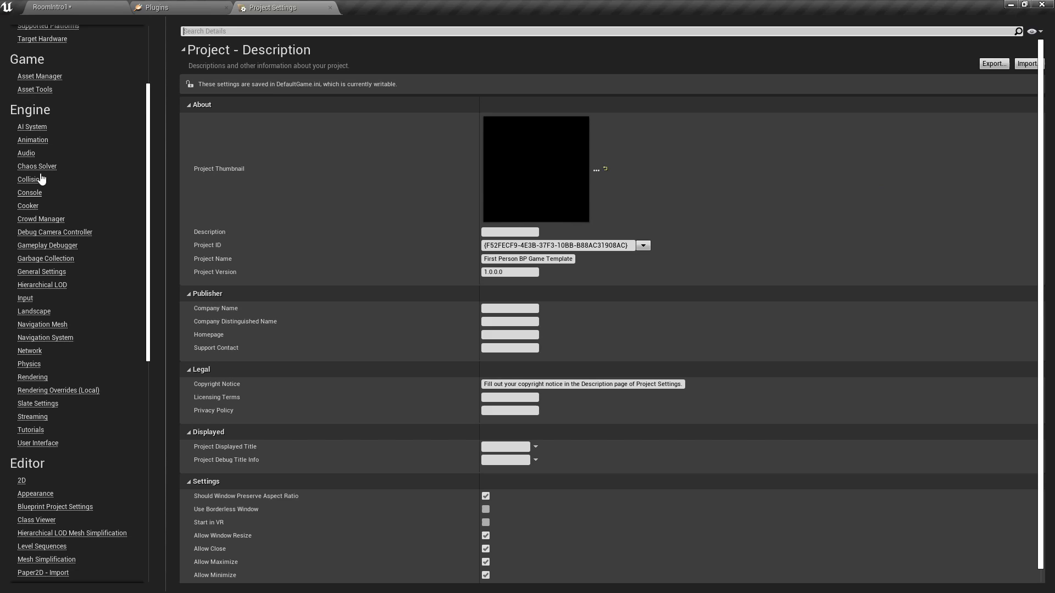
scroll(down, 3)
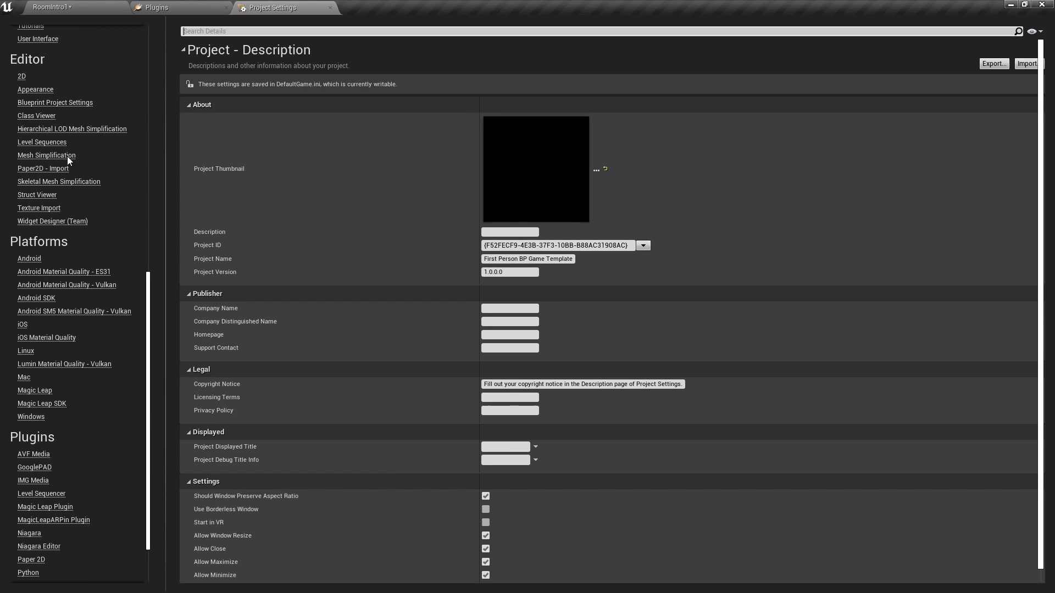
click(31, 417)
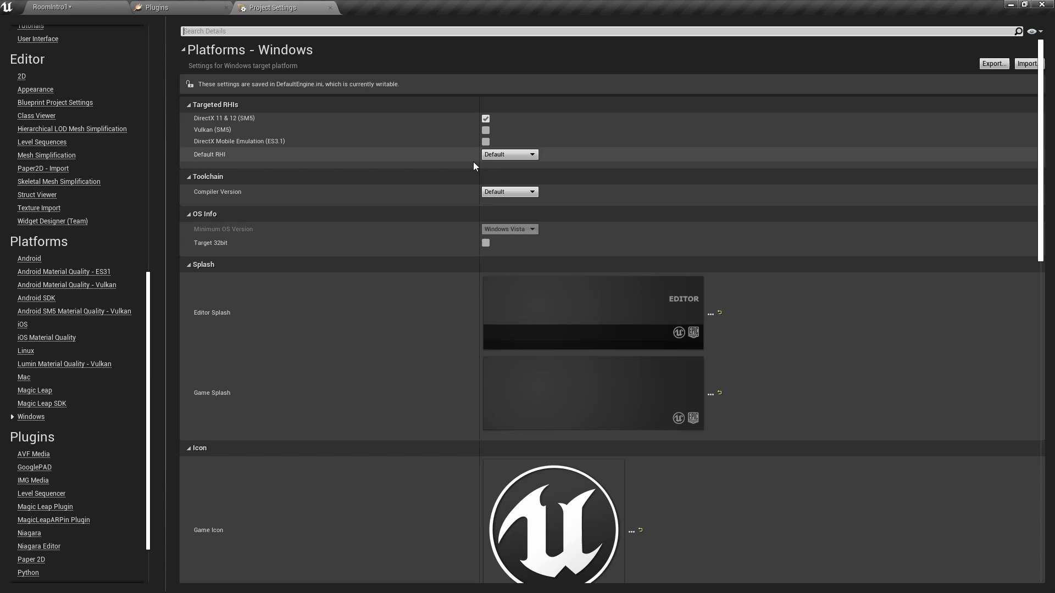
click(510, 154)
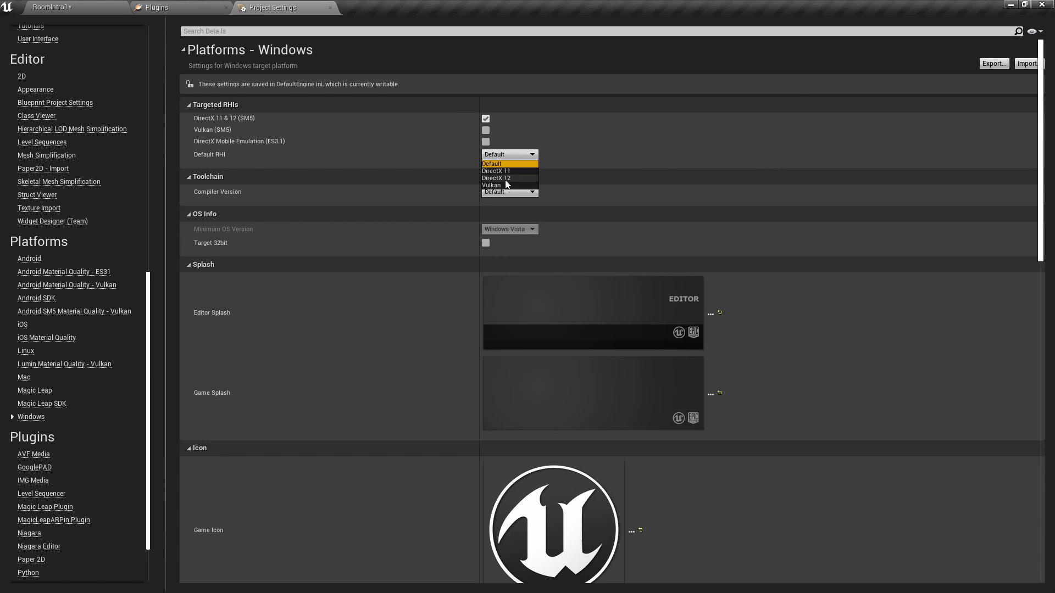
click(496, 178)
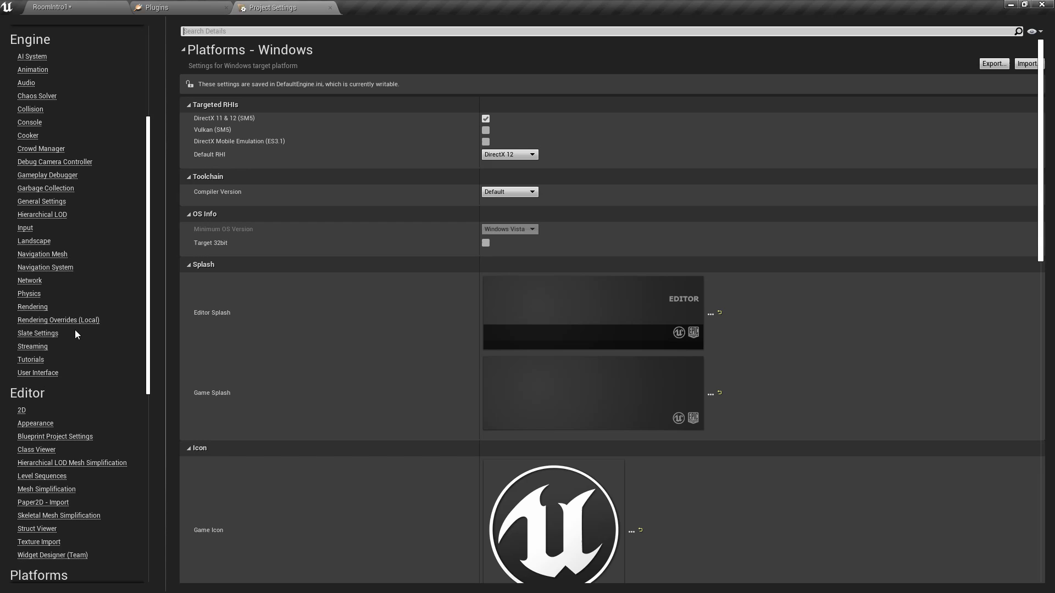
mouse_move(39, 309)
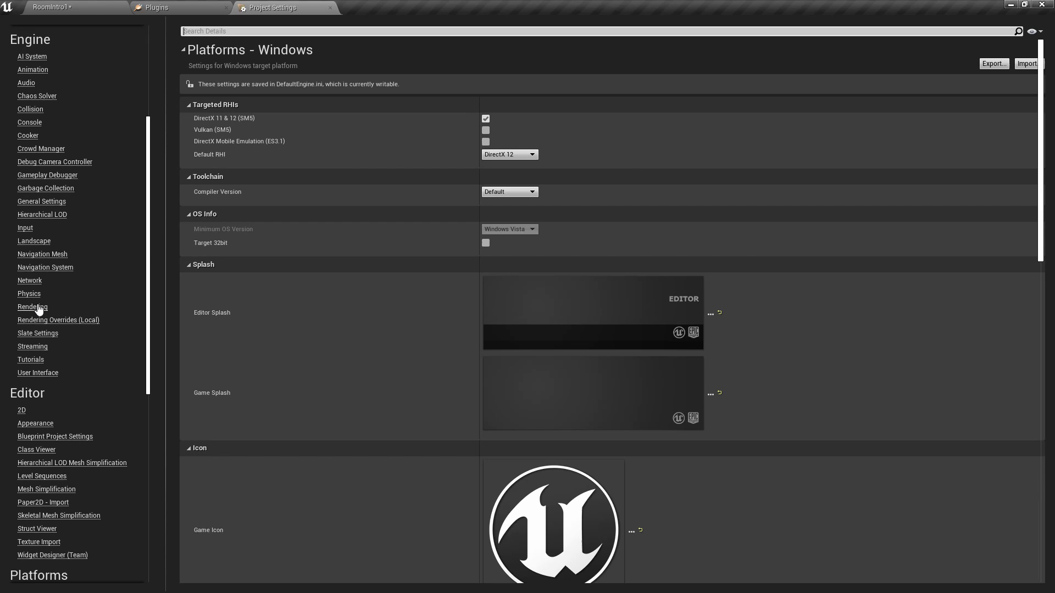
In the Rendering settings, enable virtual texture support and lightmaps and turn on ray tracing.
click(33, 308)
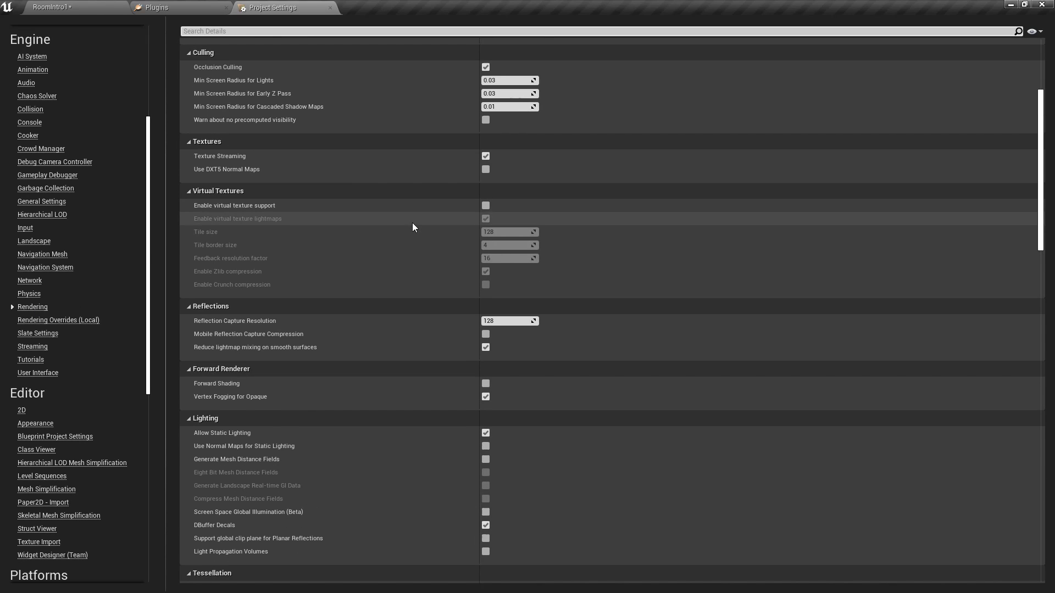
mouse_move(424, 222)
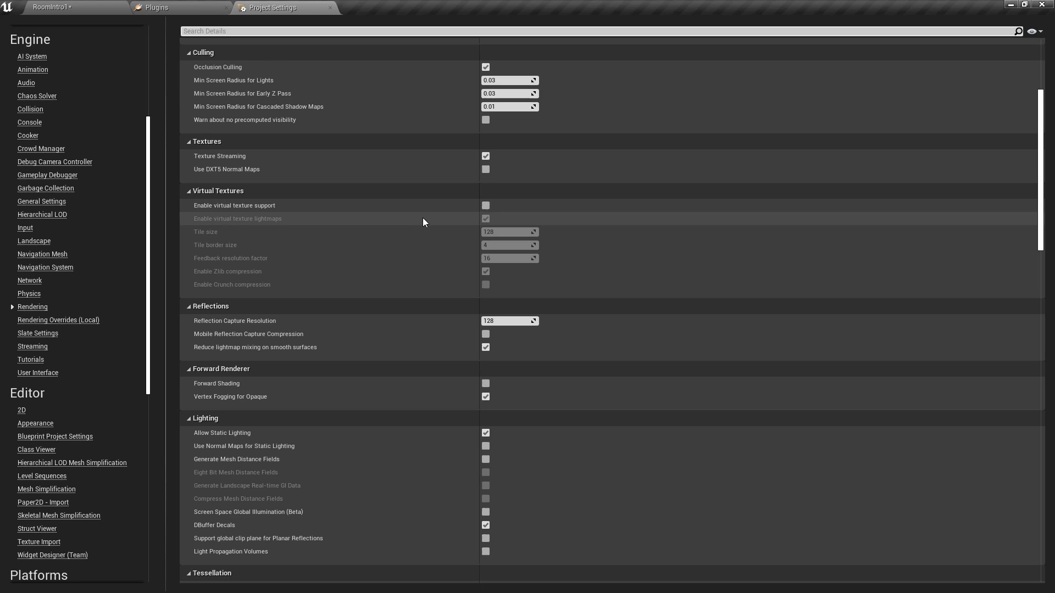
mouse_move(389, 230)
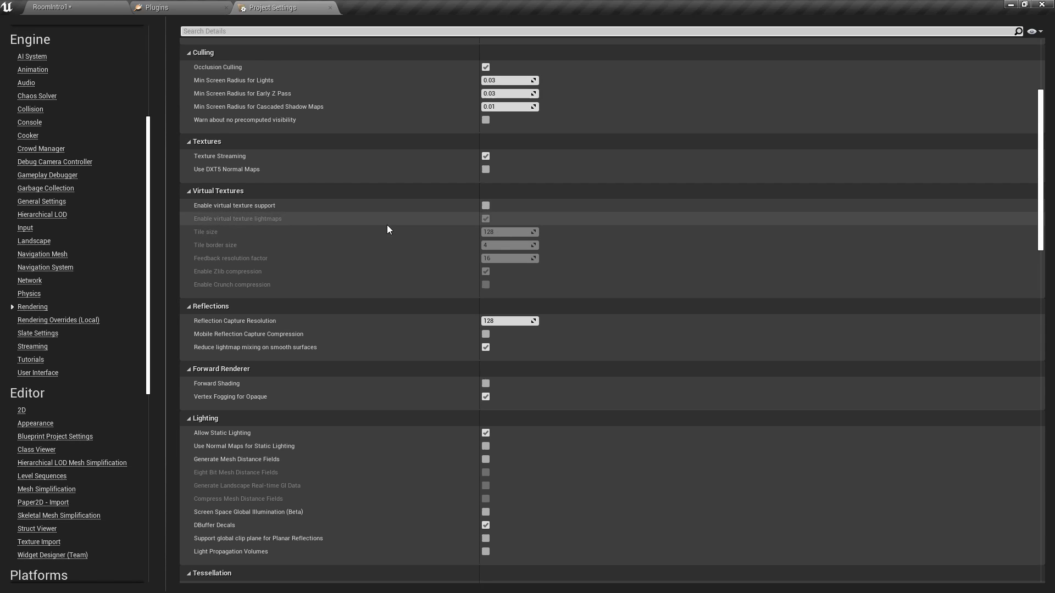
mouse_move(426, 222)
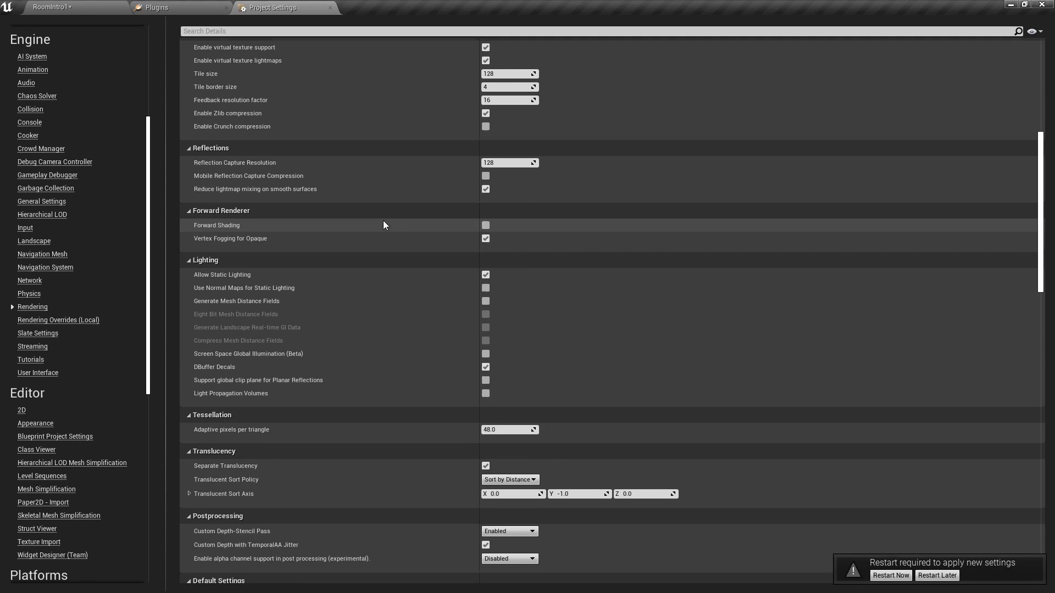
scroll(down, 3)
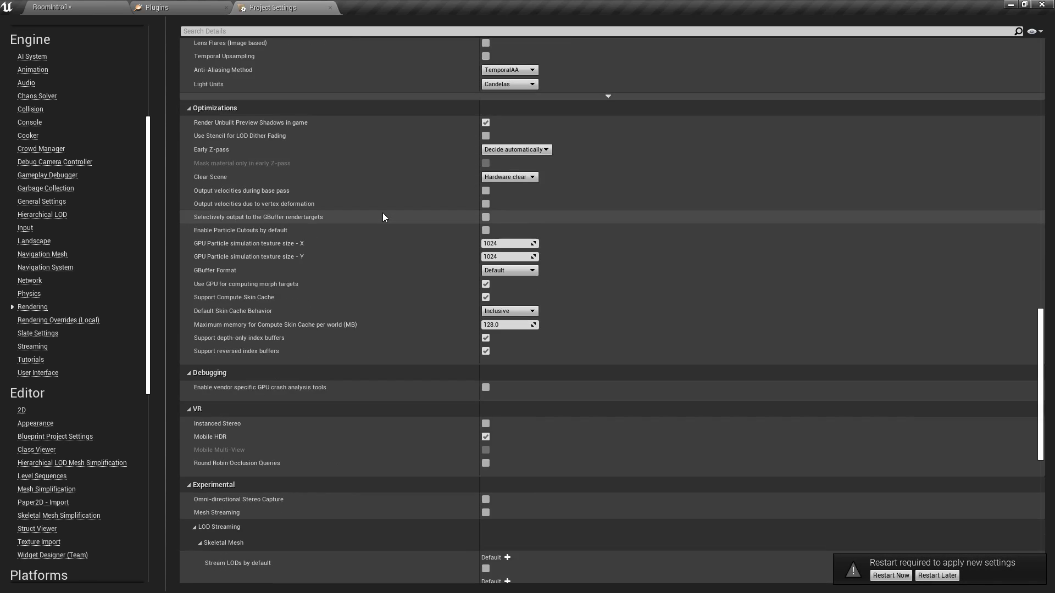
scroll(down, 3)
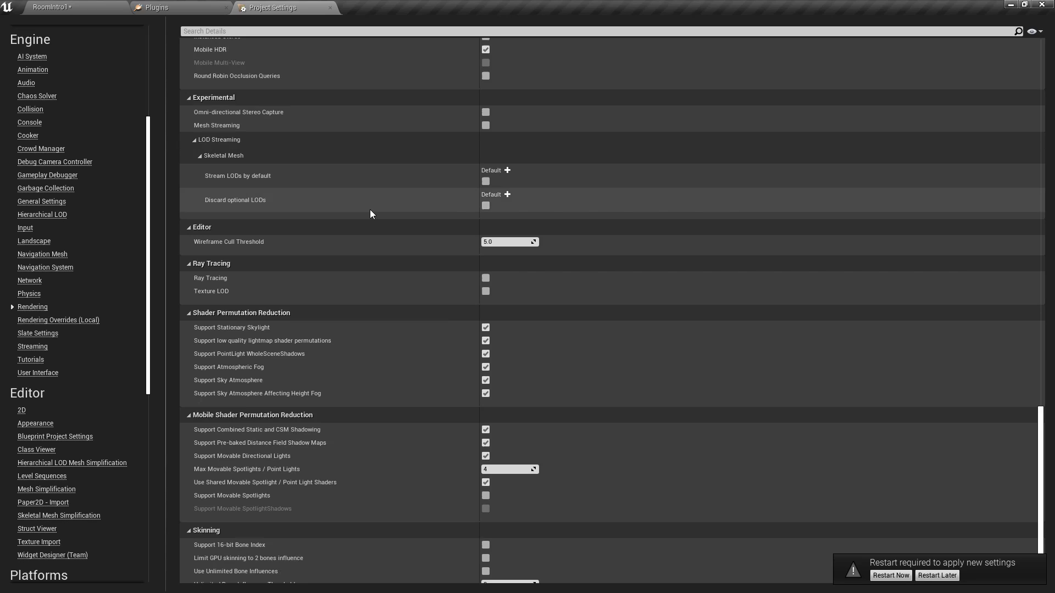
mouse_move(486, 279)
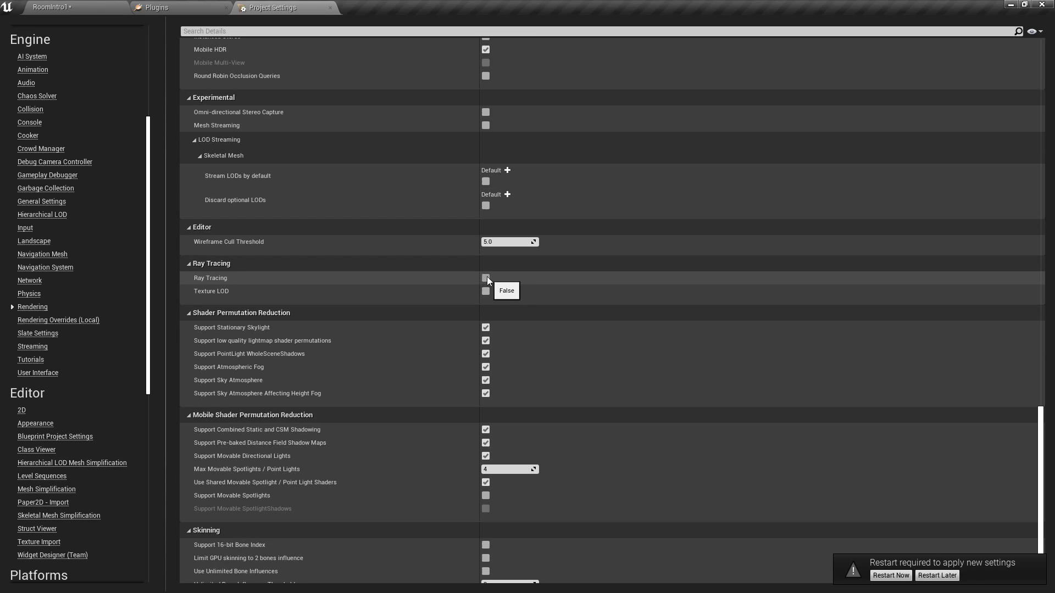
click(486, 278)
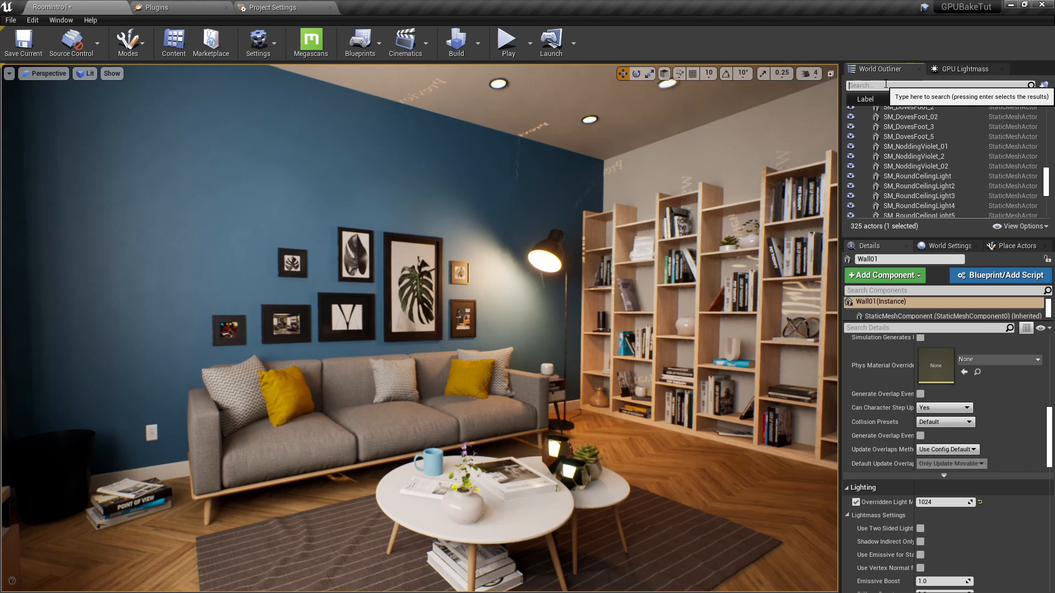
Select the PostProcessVolume and switch its ray tracing reflections to Screen Space.
text(post)
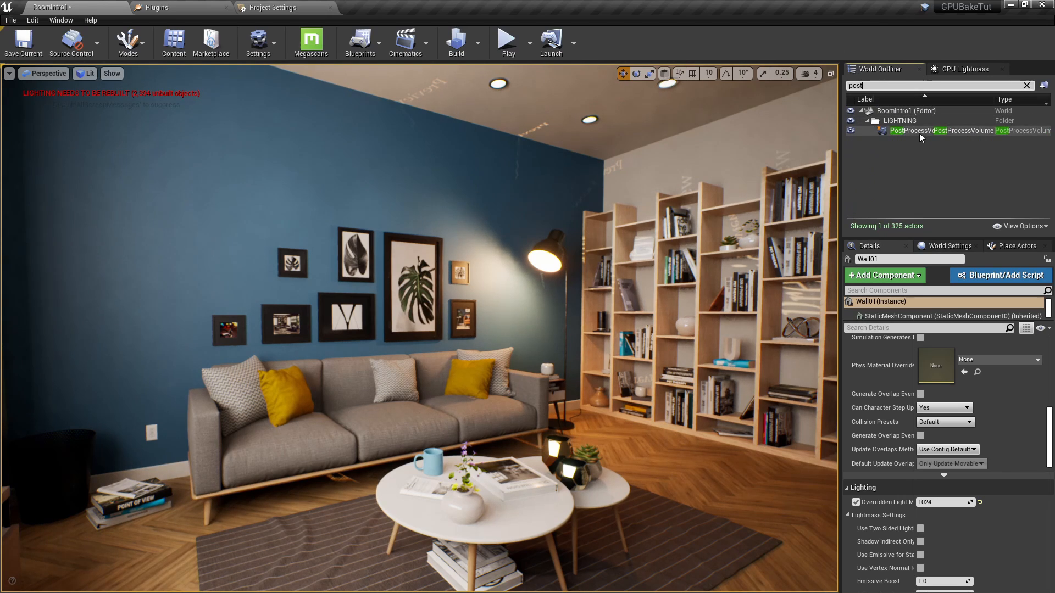
click(936, 131)
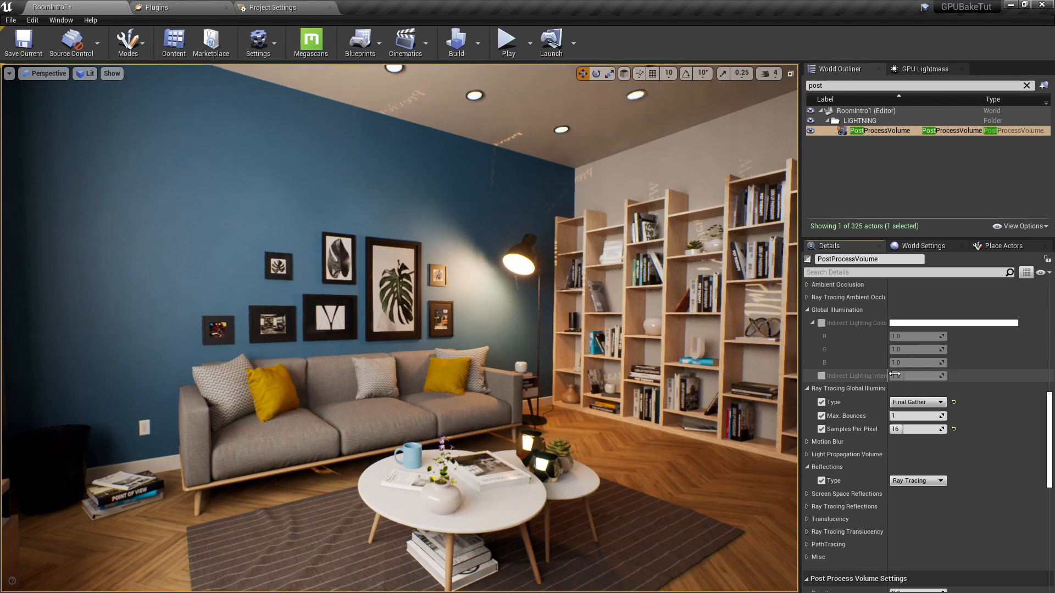
click(916, 402)
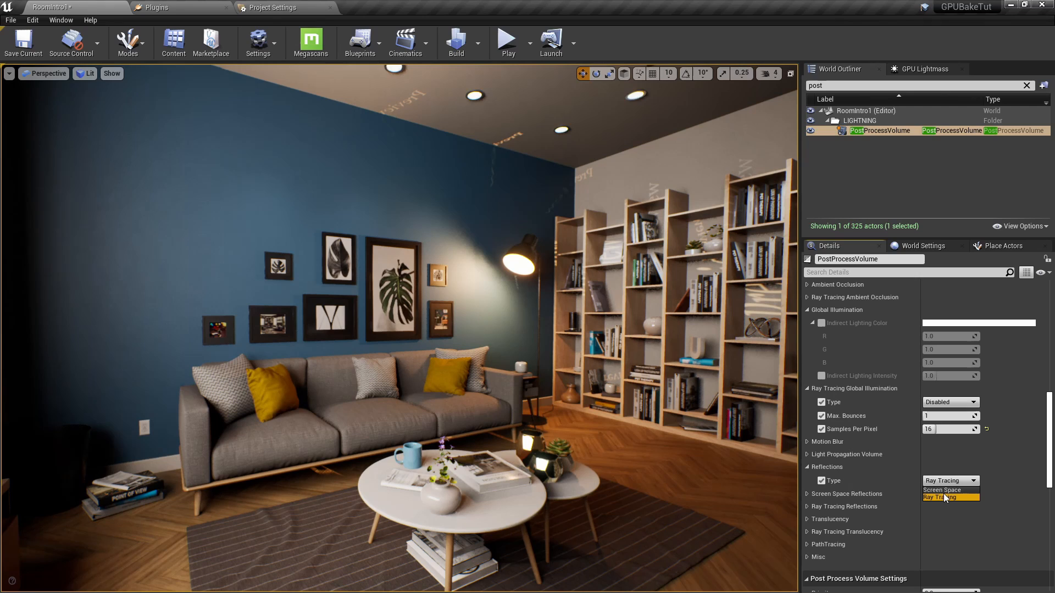
click(943, 490)
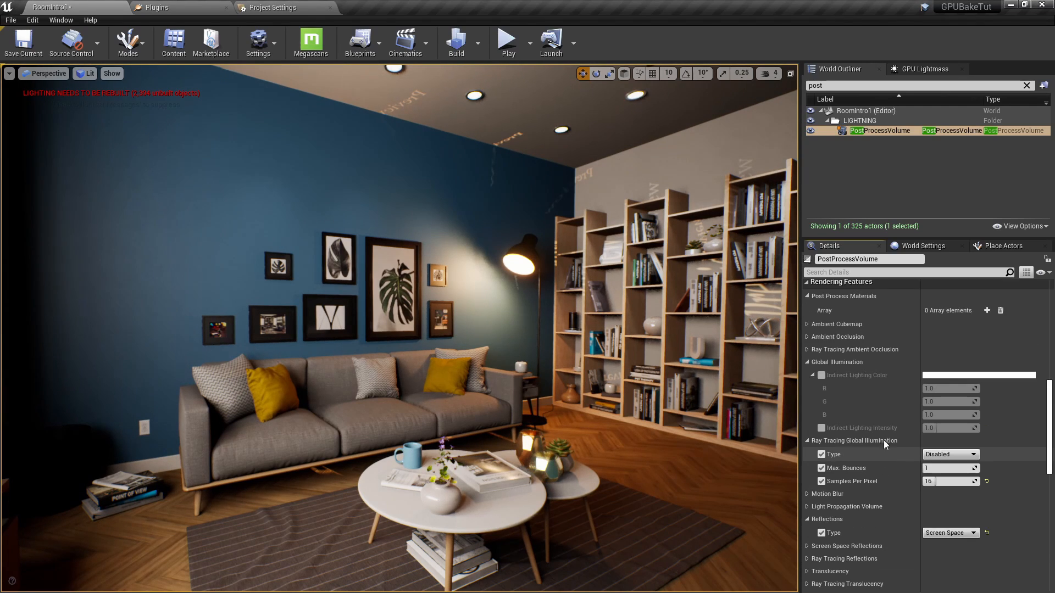
Expand the Ambient Occlusion and Ray Tracing Ambient Occlusion settings to review AO intensity.
click(807, 337)
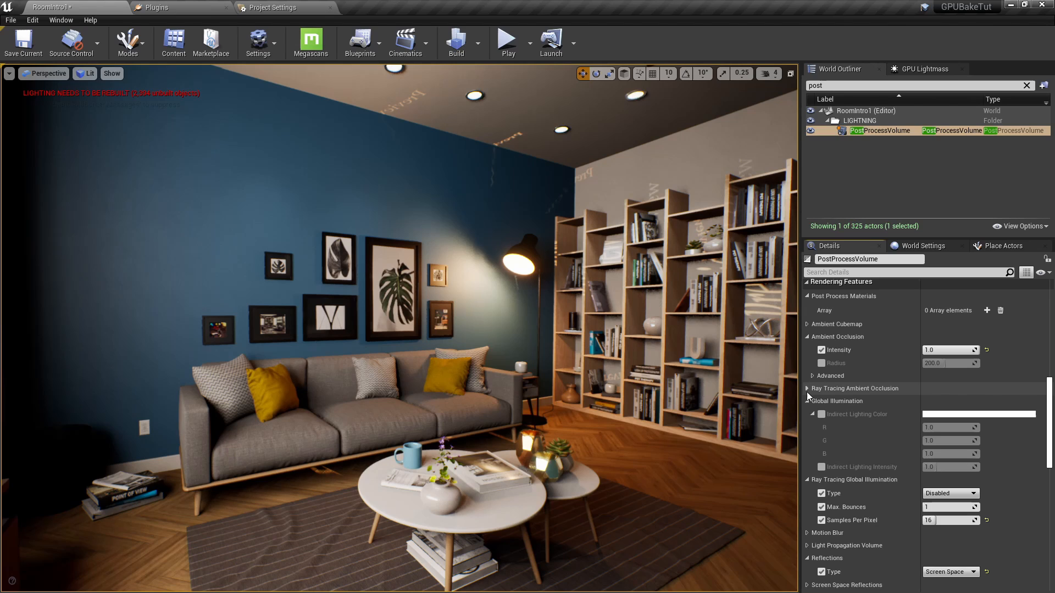
click(807, 390)
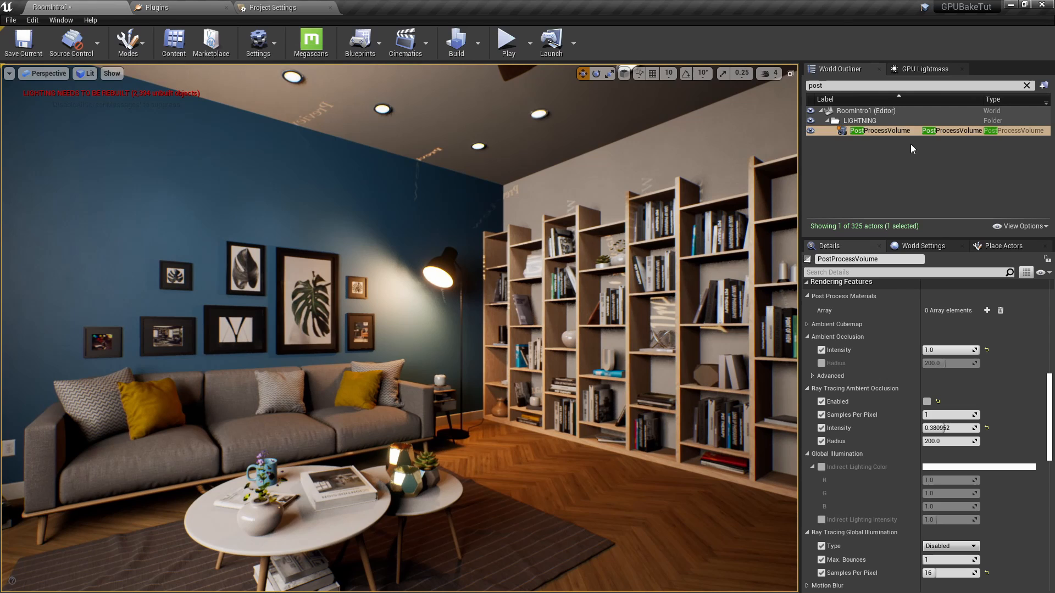
click(925, 69)
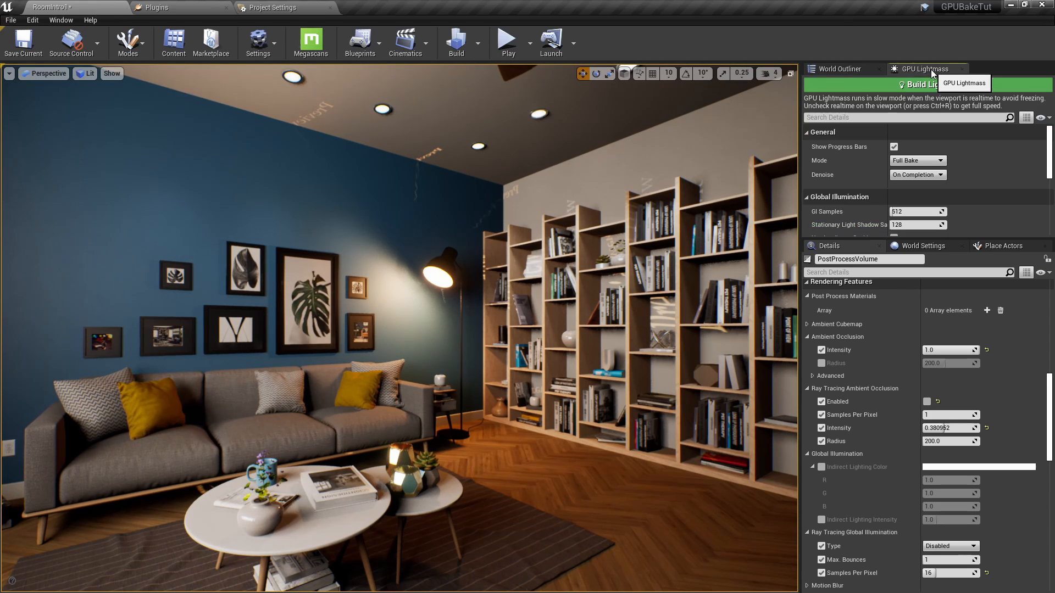
Enlarge the GPU Lightmass panel to review Full Bake mode, 512 GI samples and 128 shadow samples.
click(928, 85)
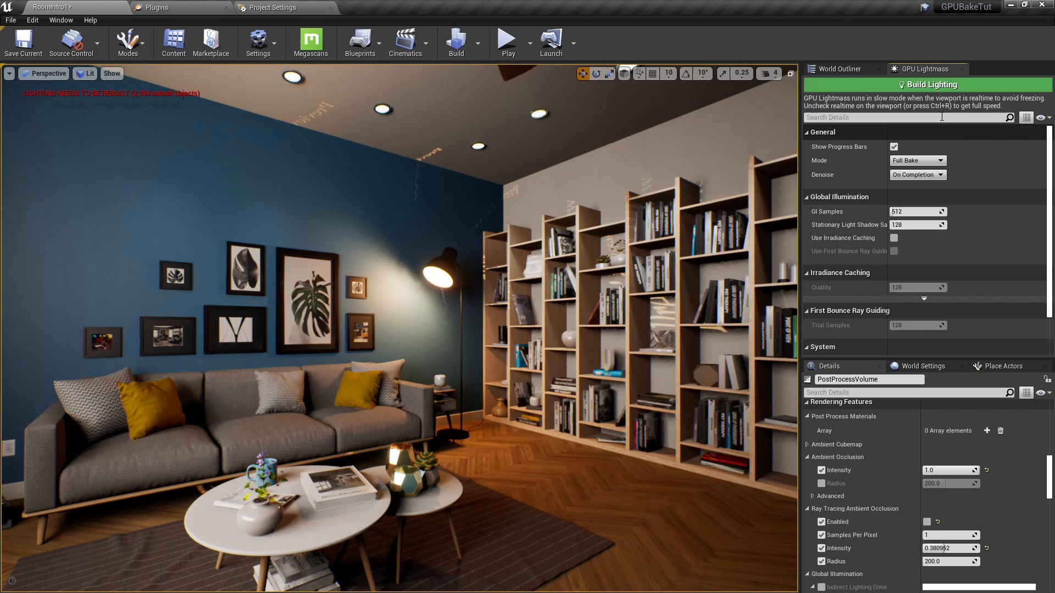
mouse_move(477, 44)
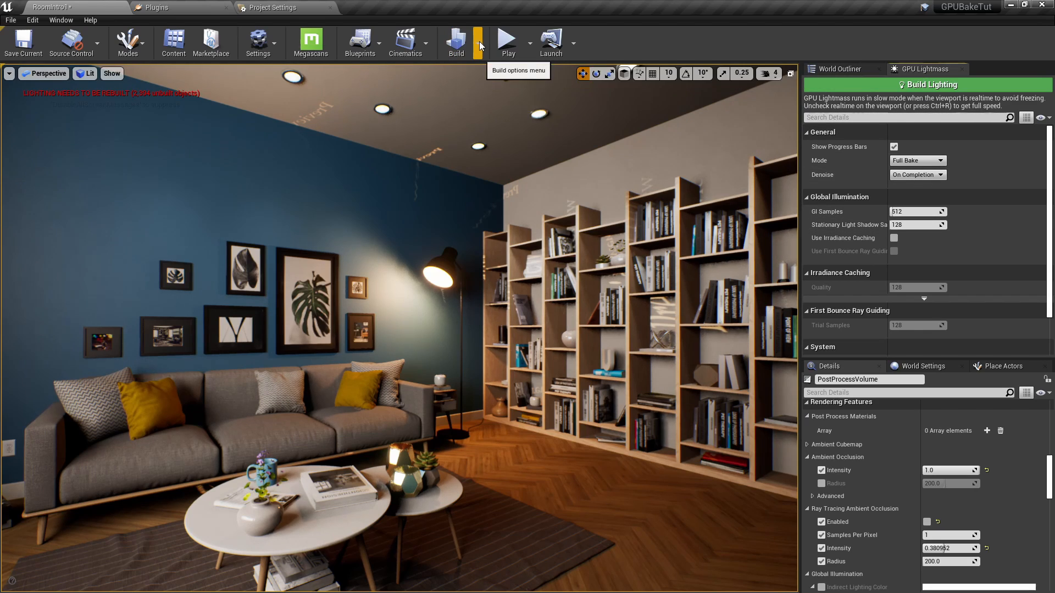
click(478, 42)
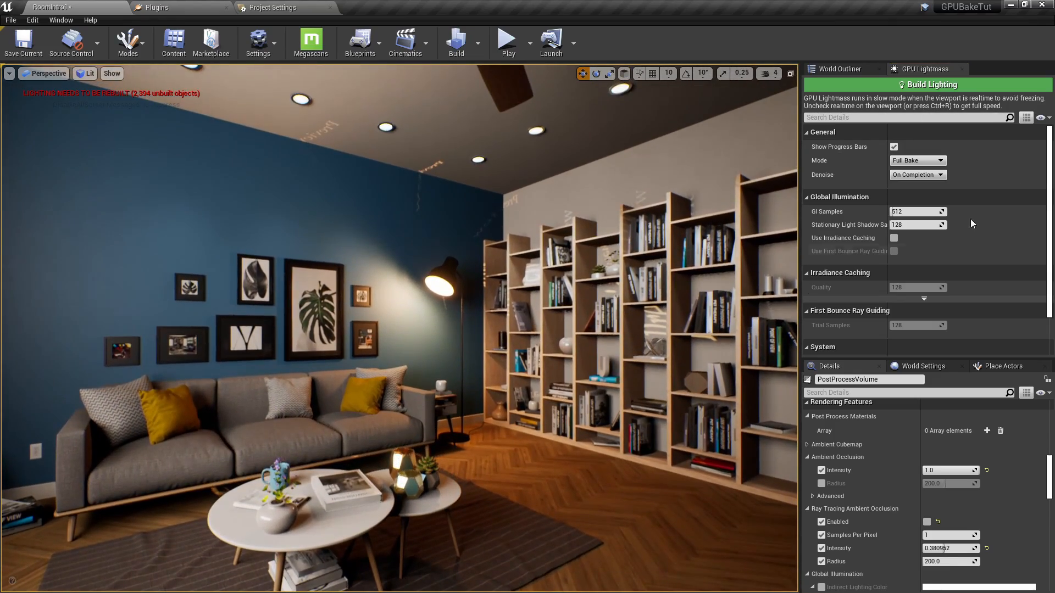
Start the GPU Lightmass bake facing the sofa wall, keeping Realtime viewport updates unchecked.
click(927, 85)
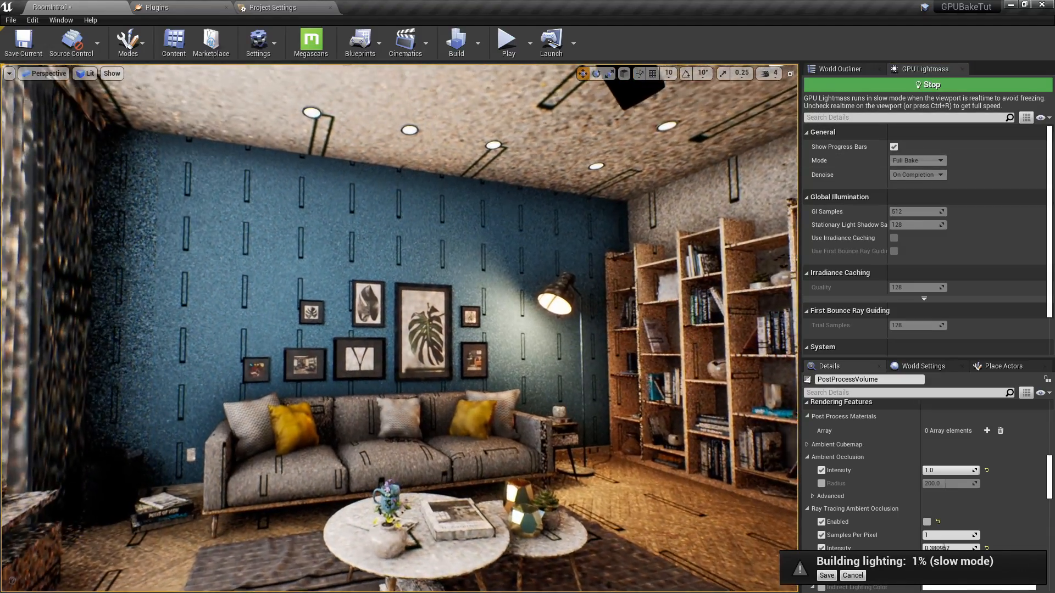
drag(403, 403, 612, 200)
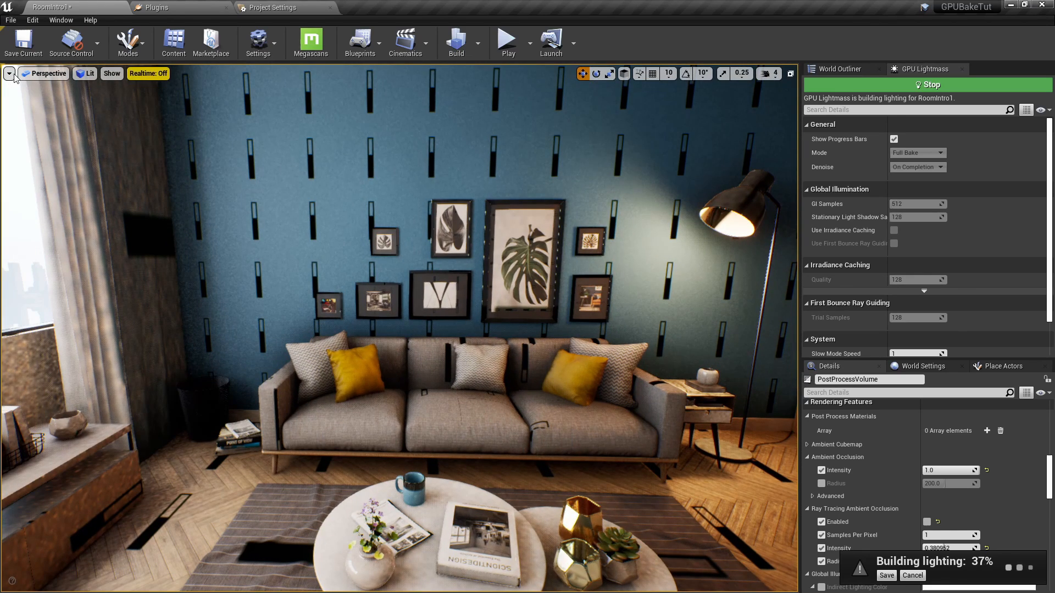
click(9, 73)
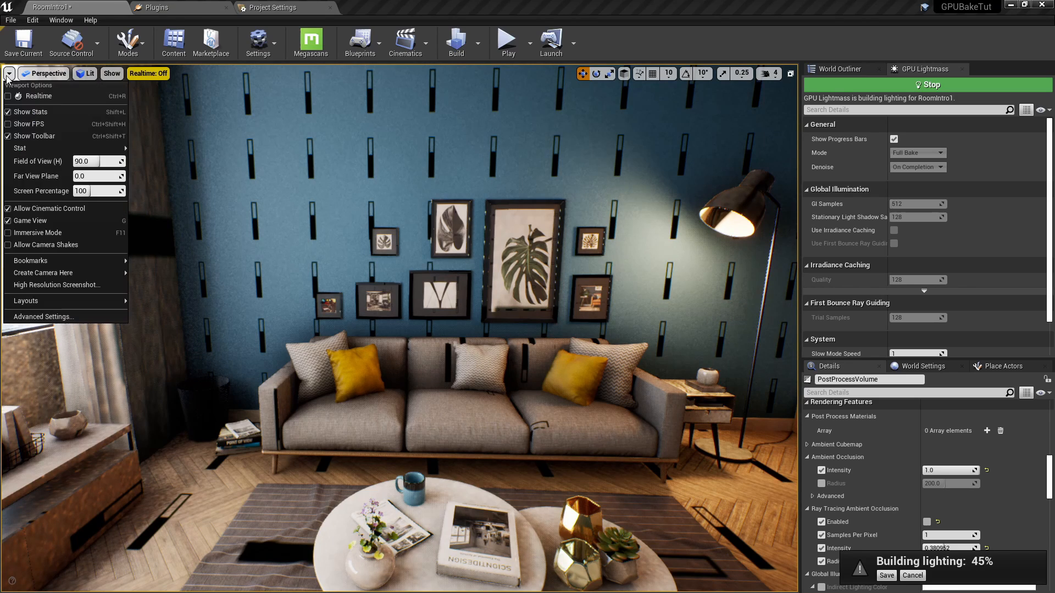
mouse_move(30, 104)
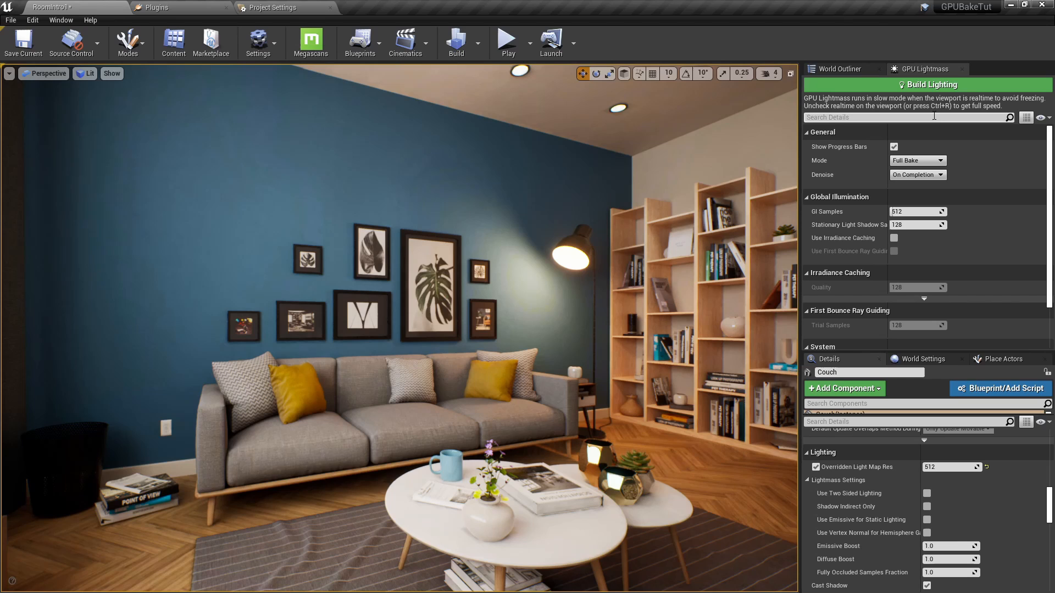
mouse_move(919, 143)
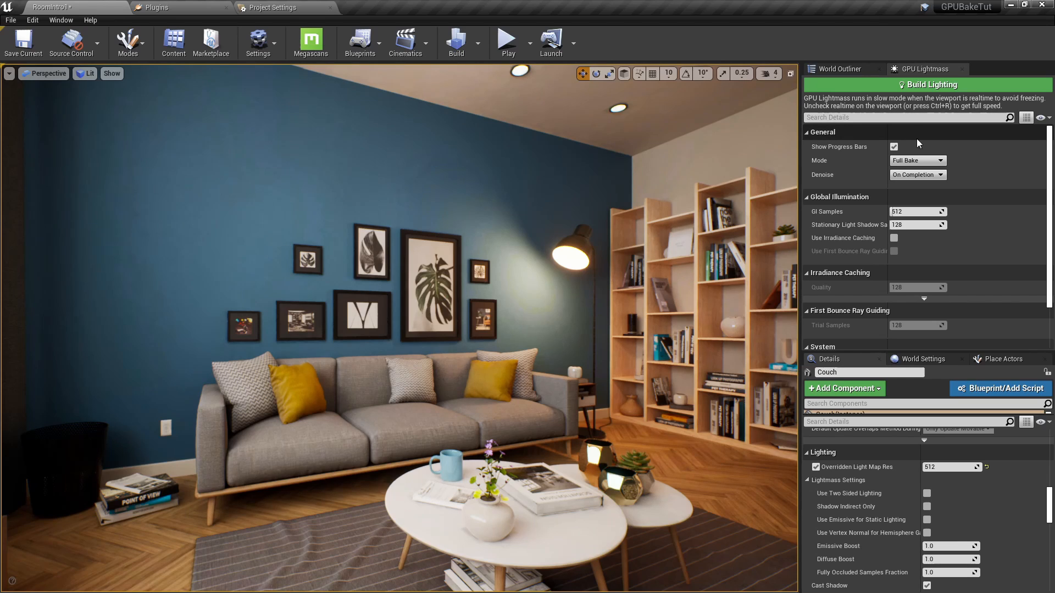
mouse_move(923, 358)
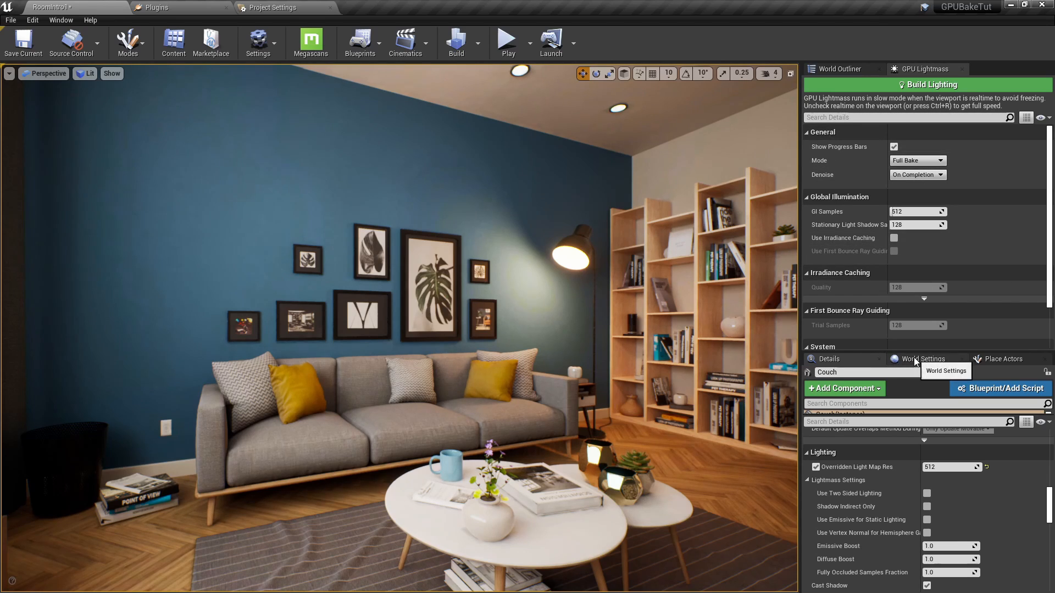
click(923, 358)
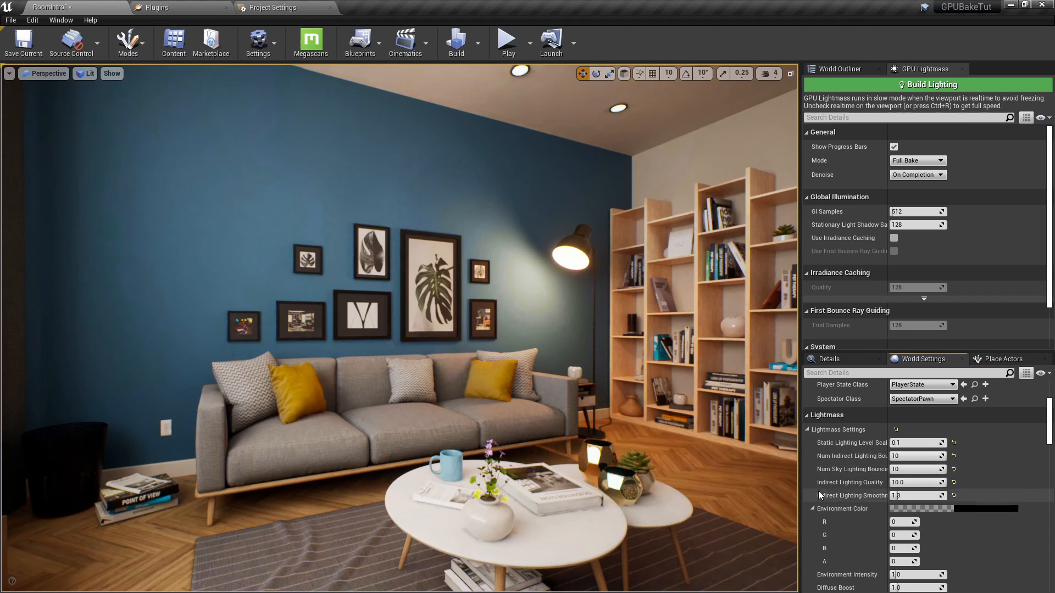
scroll(down, 3)
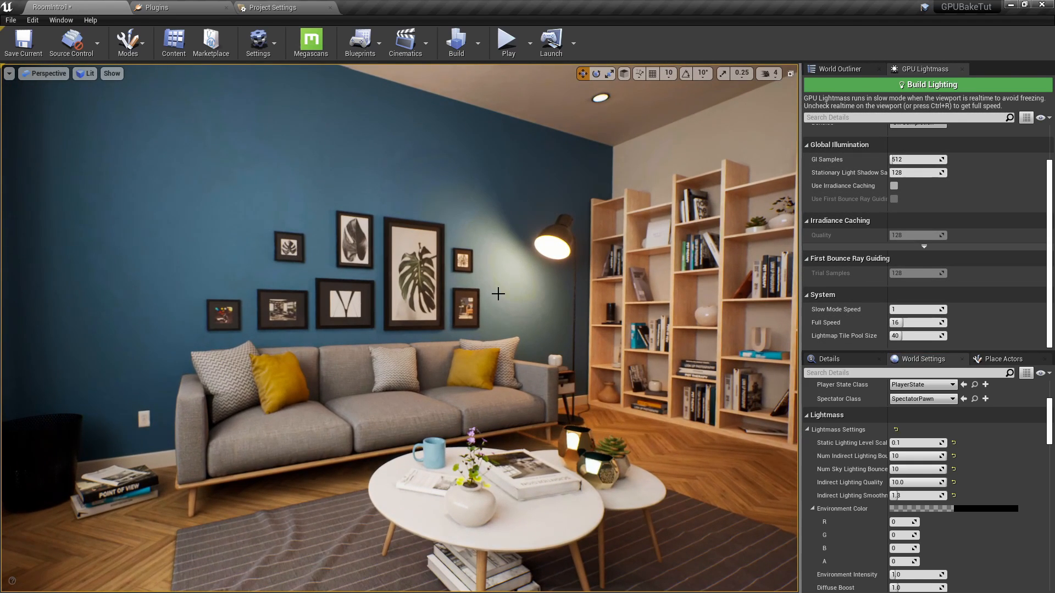
click(86, 73)
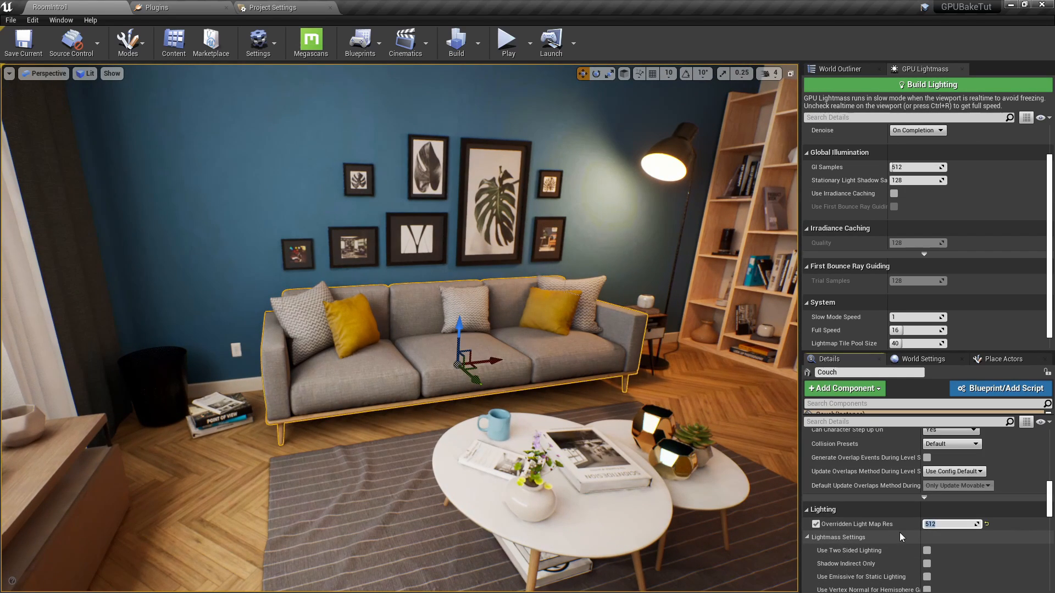
Lower the couch's lightmap resolution to 64 then 12, bake lighting, then restore it to 512.
text(64)
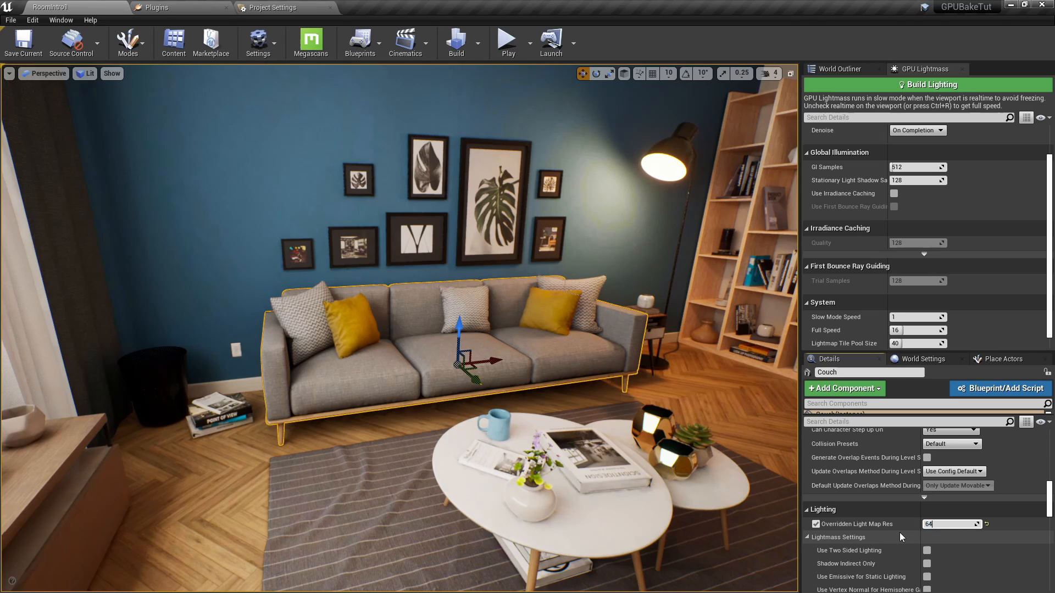
text(12)
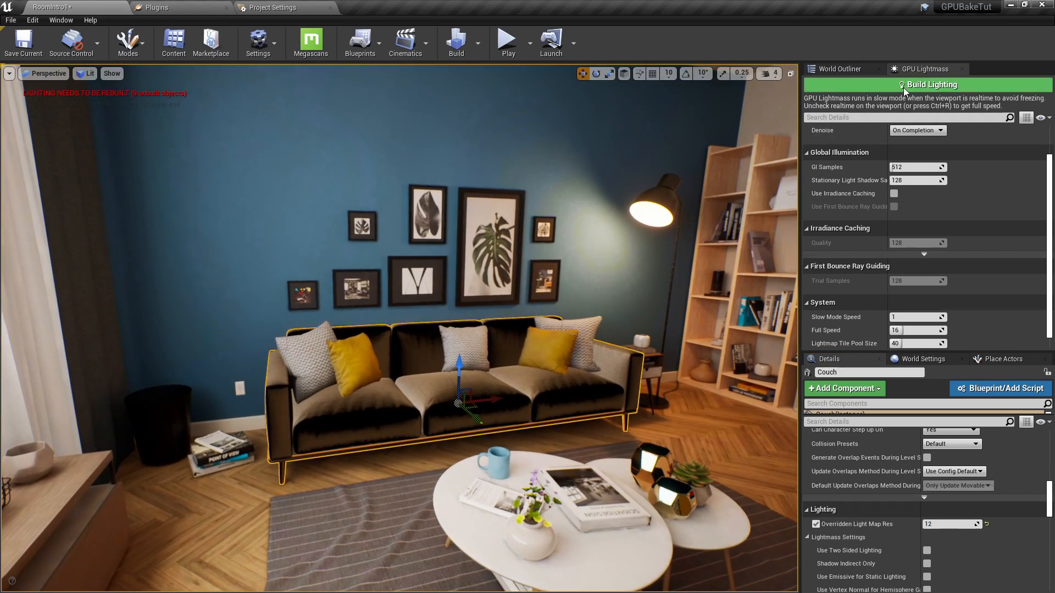
click(928, 84)
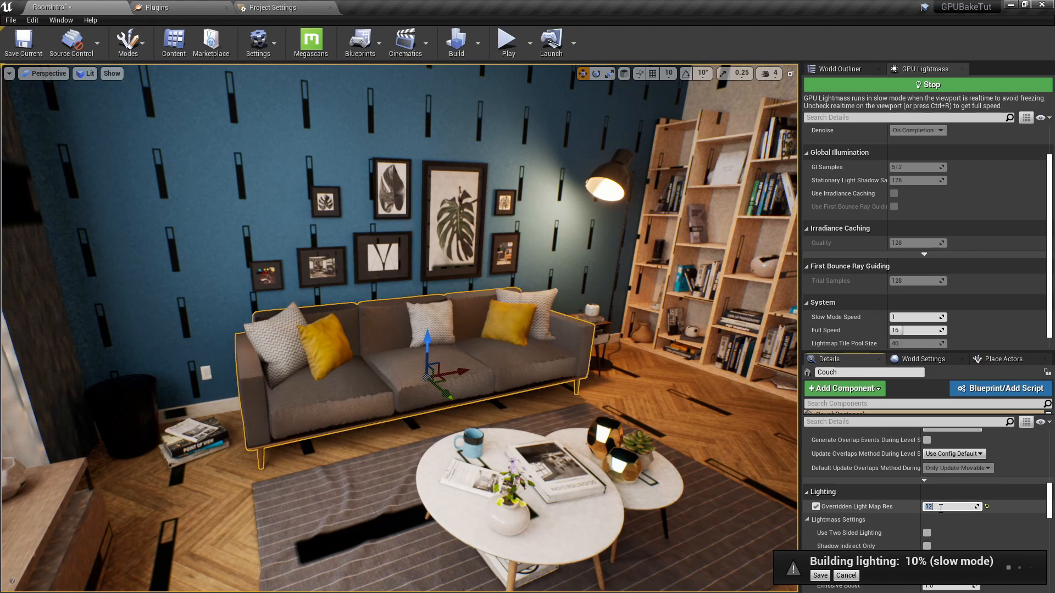
text(512)
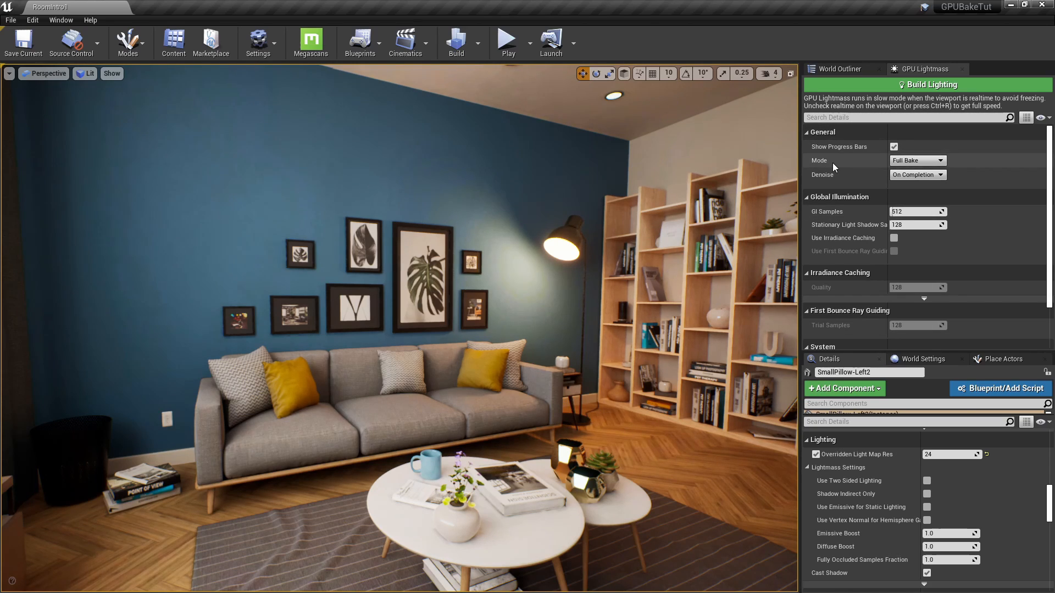
mouse_move(819, 165)
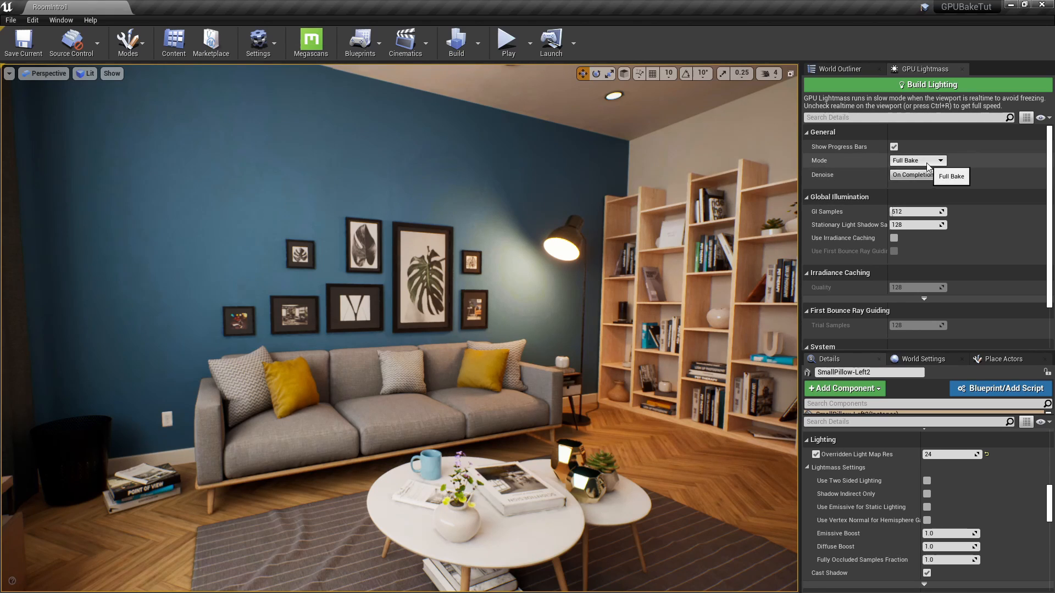
Set GPU Lightmass Mode to Bake What You See and Denoise to During Interactive Preview.
click(939, 160)
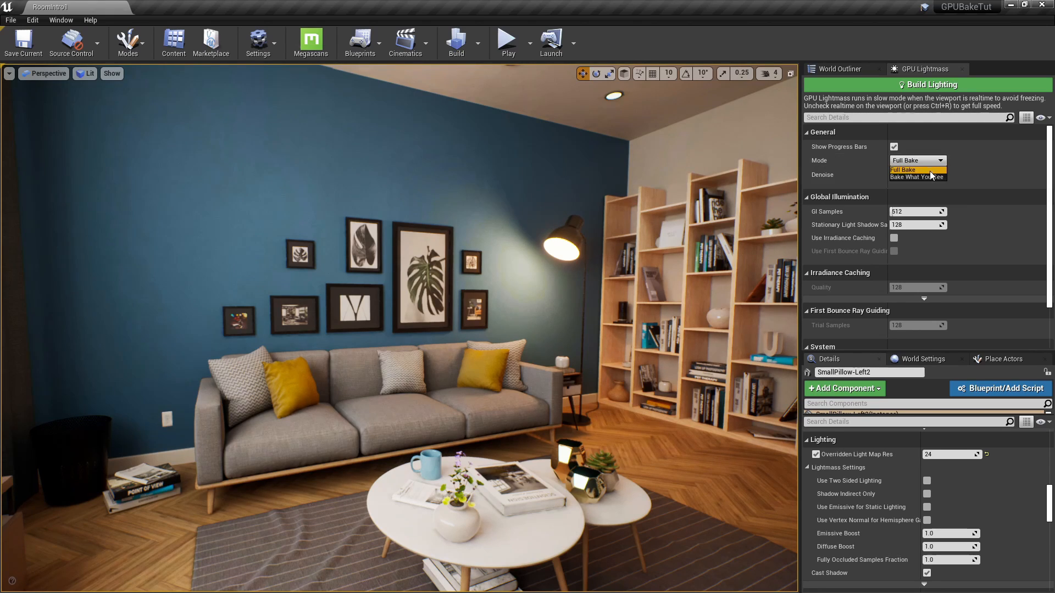
click(918, 176)
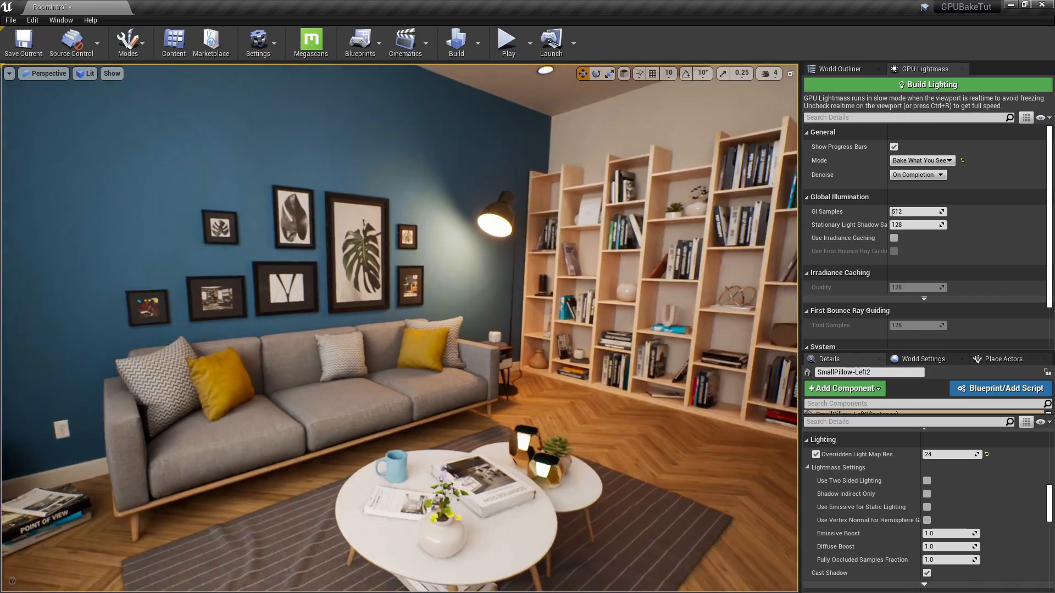
click(917, 173)
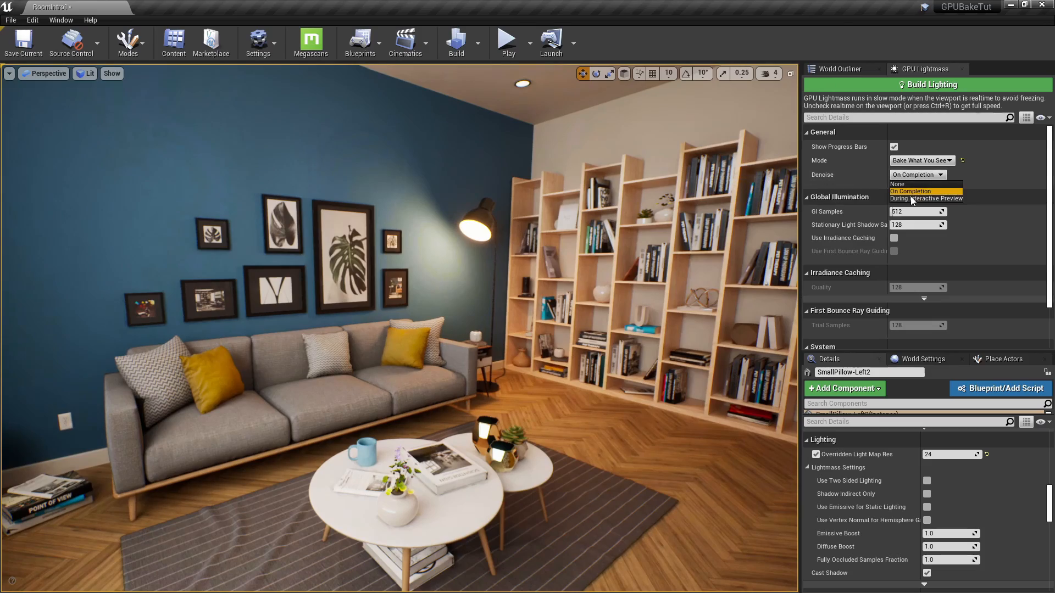
click(926, 198)
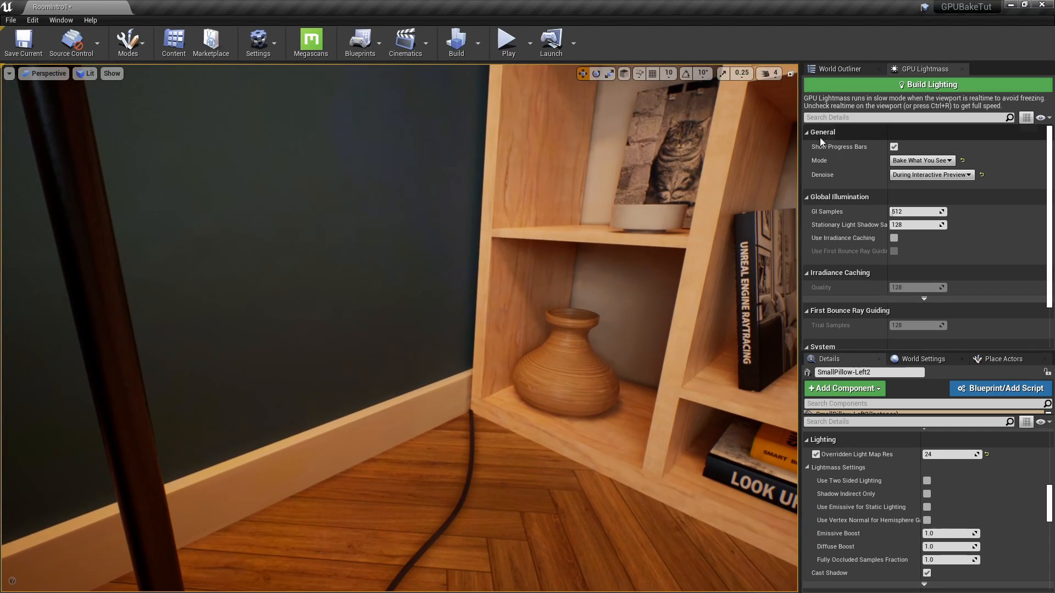
click(927, 85)
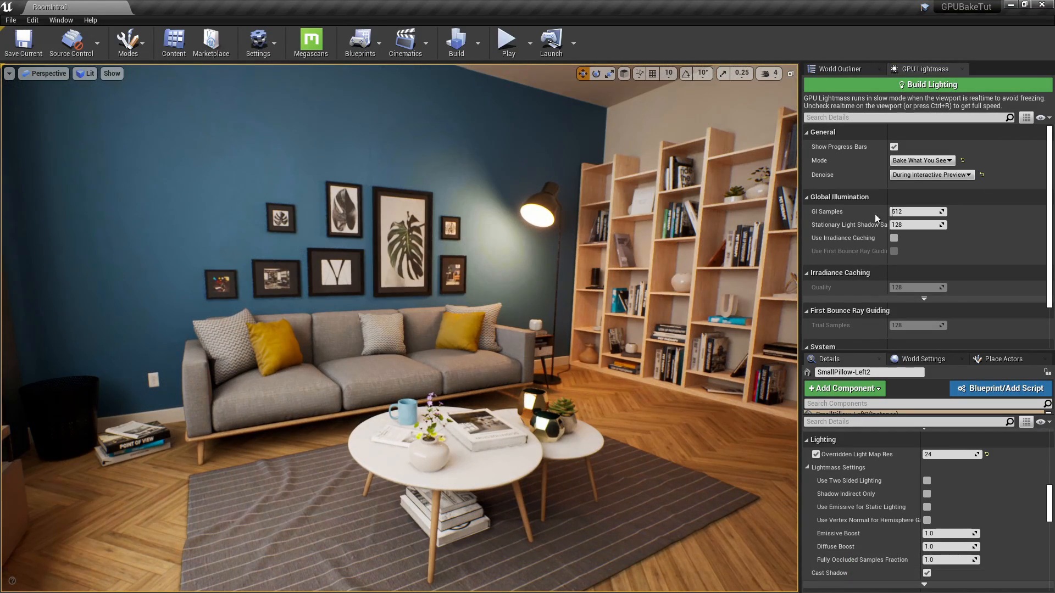
mouse_move(859, 224)
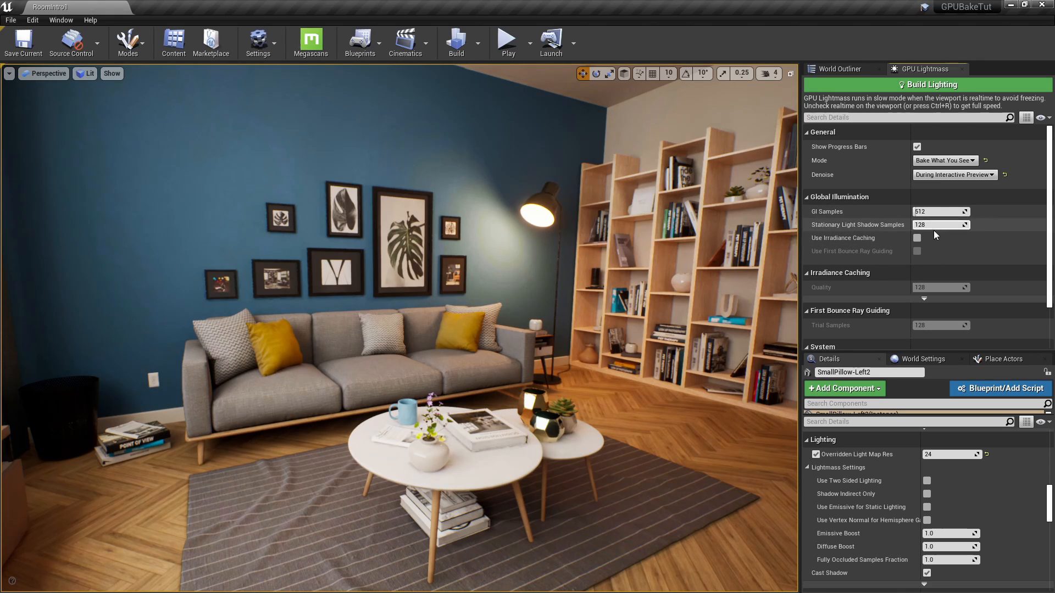
Set Stationary Light Shadow Samples to 248 in the GPU Lightmass settings.
click(939, 212)
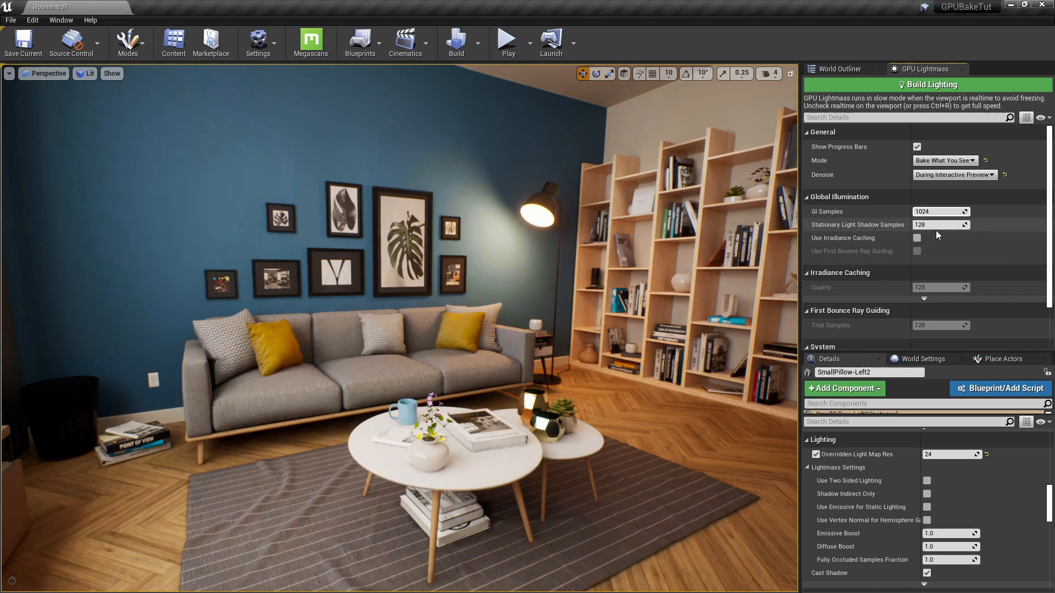
text(248)
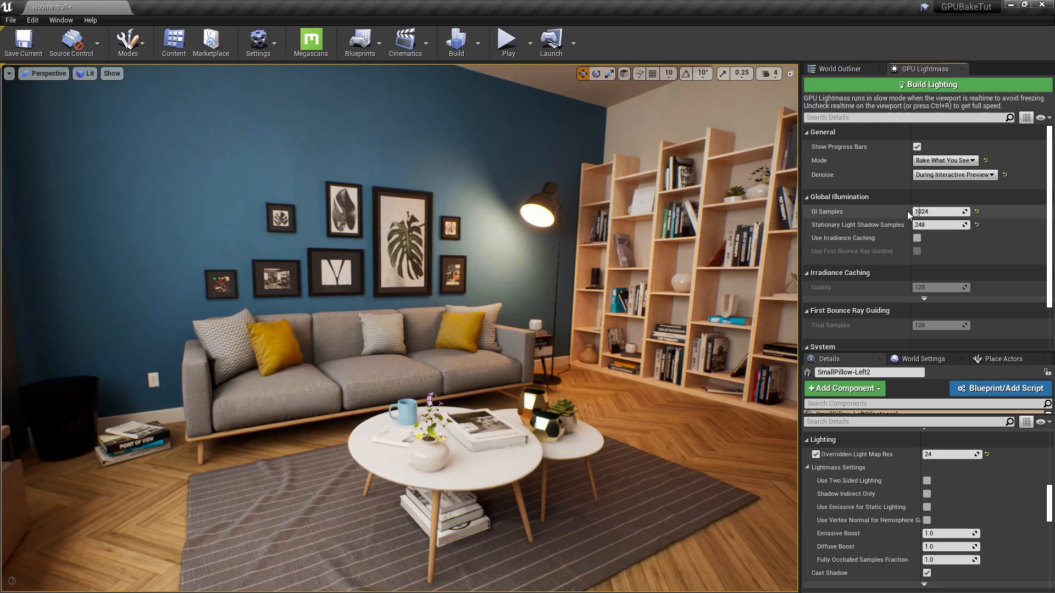
mouse_move(936, 224)
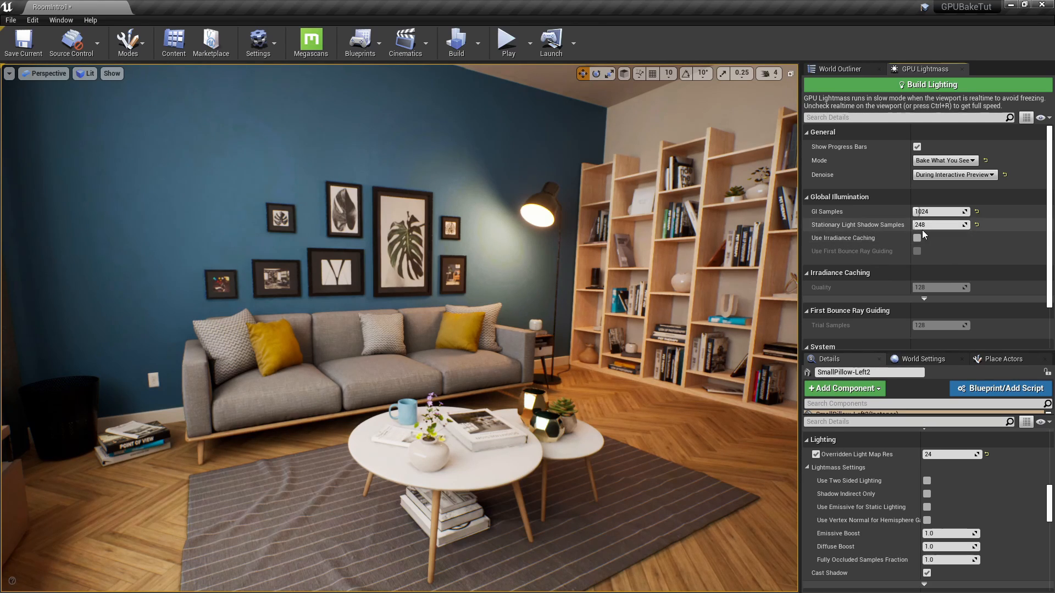
scroll(down, 3)
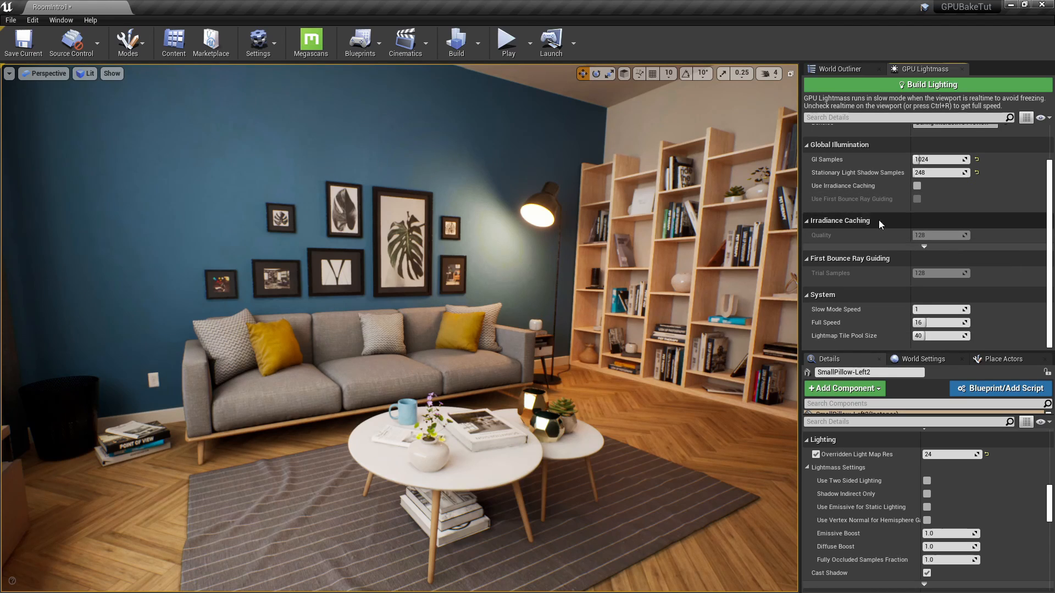
mouse_move(844, 336)
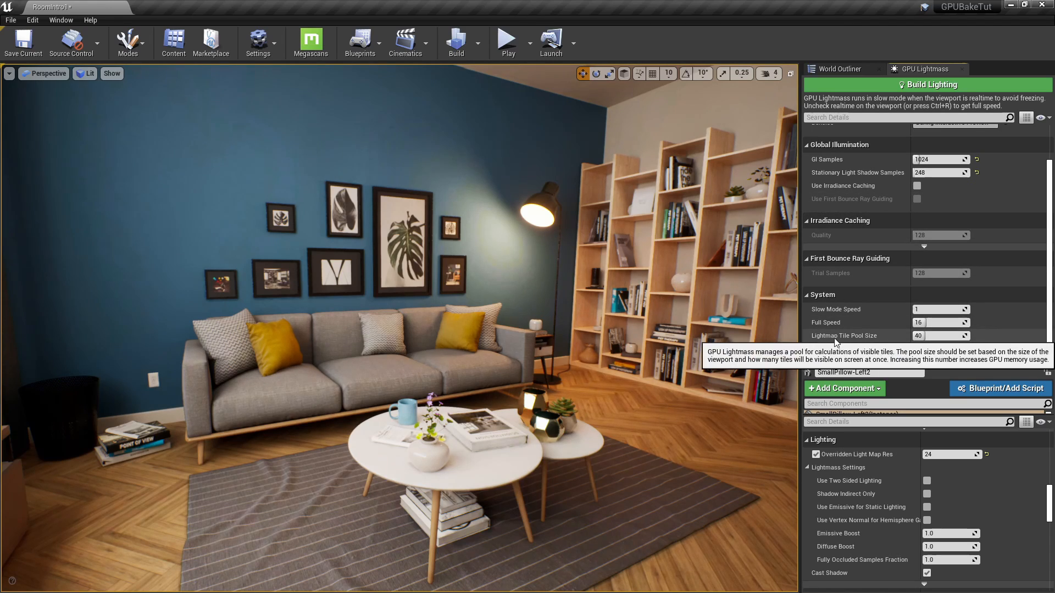
mouse_move(838, 316)
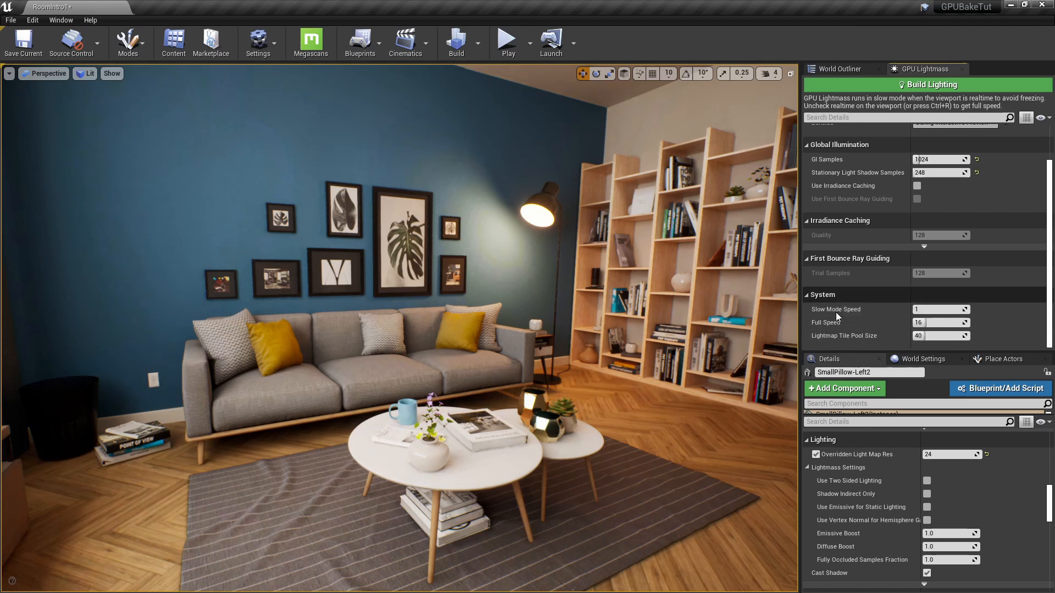
mouse_move(844, 335)
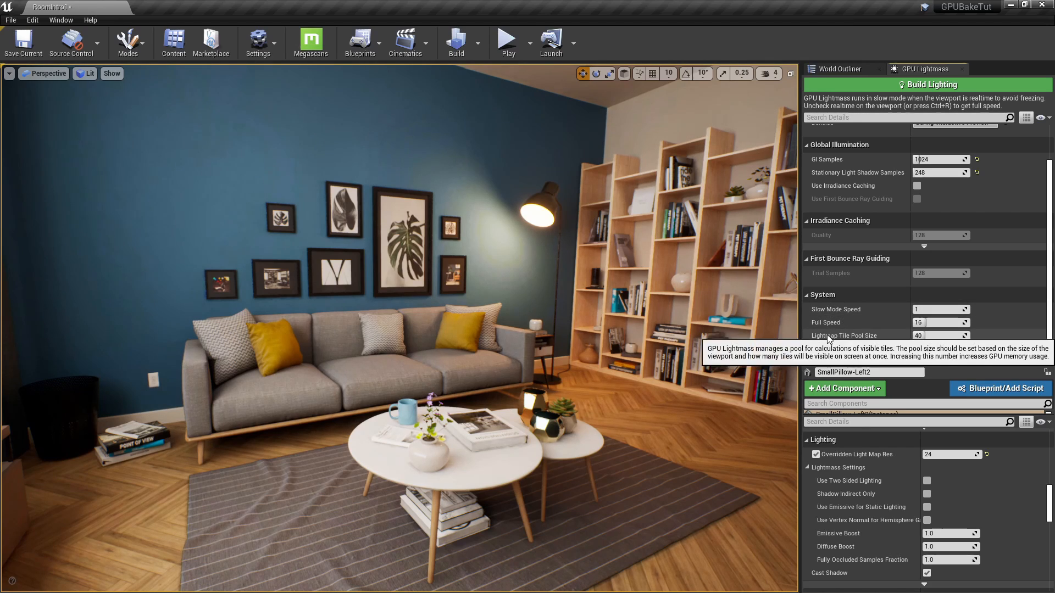